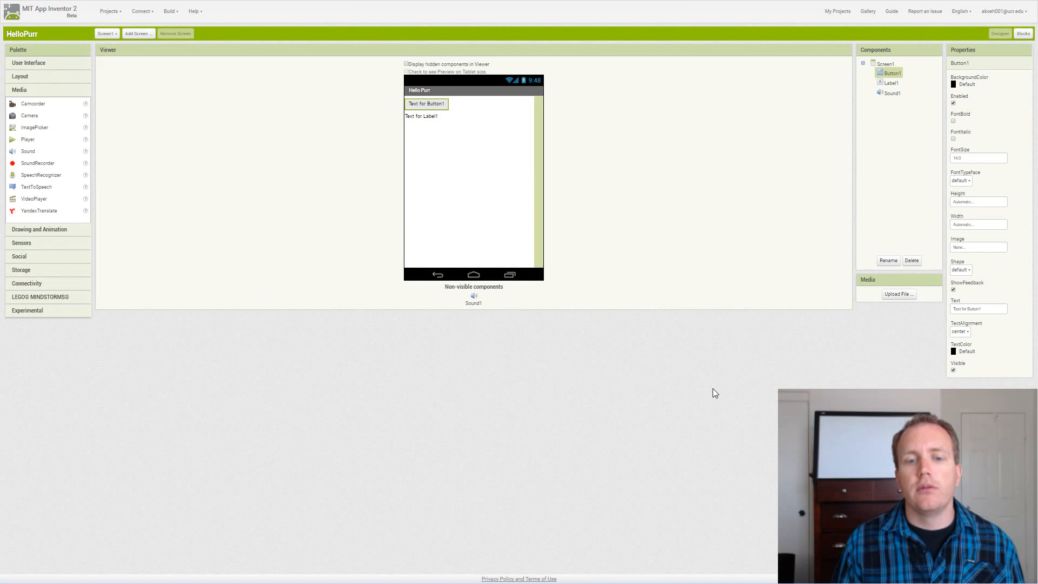
pyautogui.moveTo(709, 405)
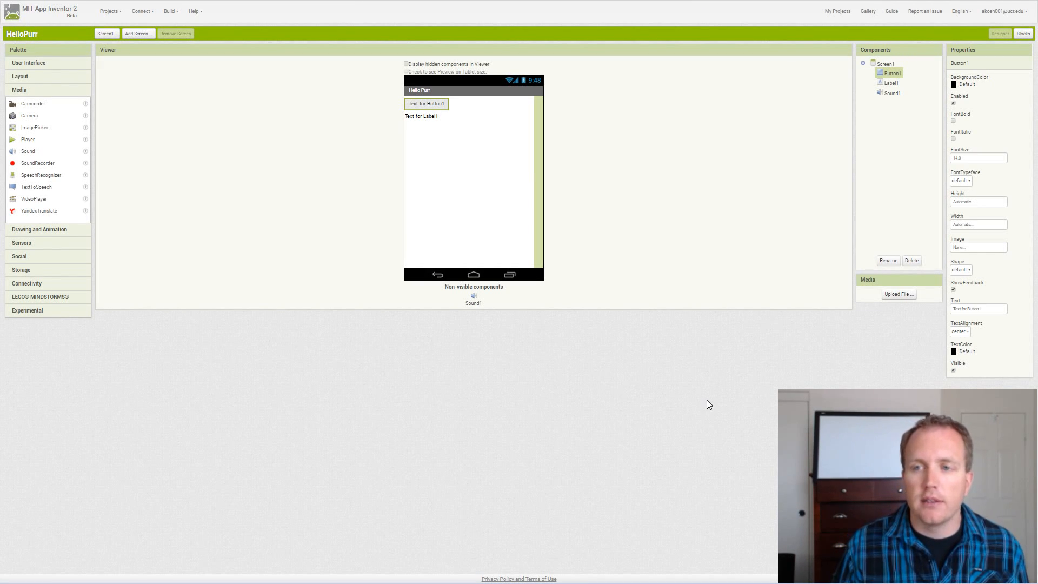
pyautogui.moveTo(723, 292)
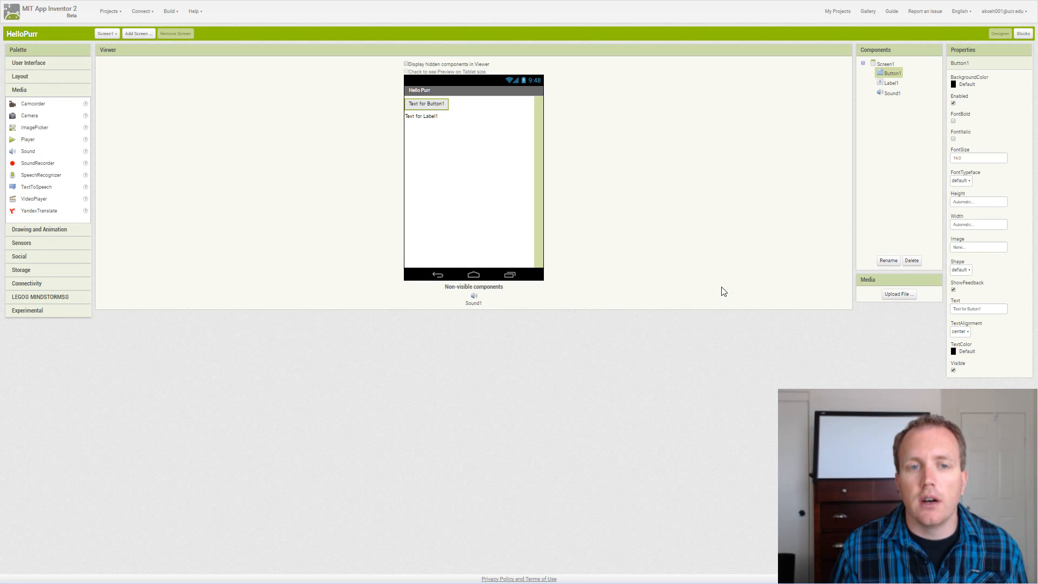
pyautogui.moveTo(753, 194)
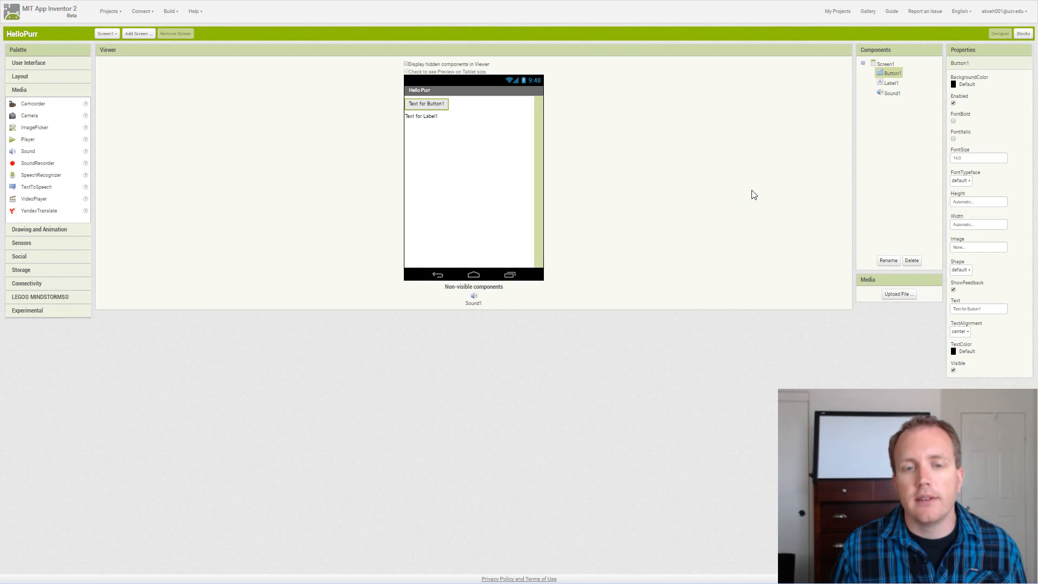
pyautogui.moveTo(772, 174)
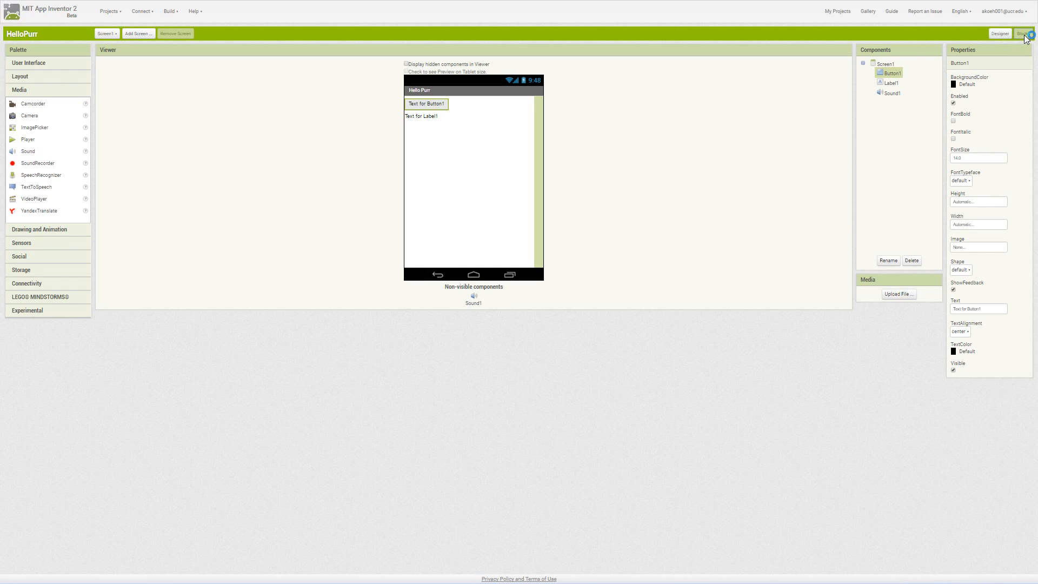
# - Switch to the Blocks editor and browse the built-in Control and Logic drawers
pyautogui.click(1014, 34)
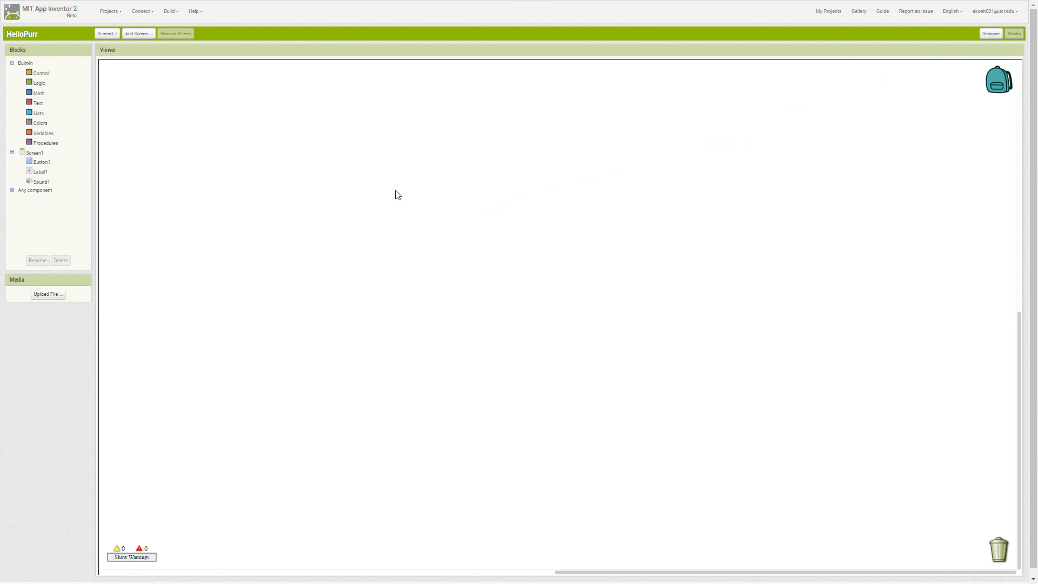
pyautogui.moveTo(355, 132)
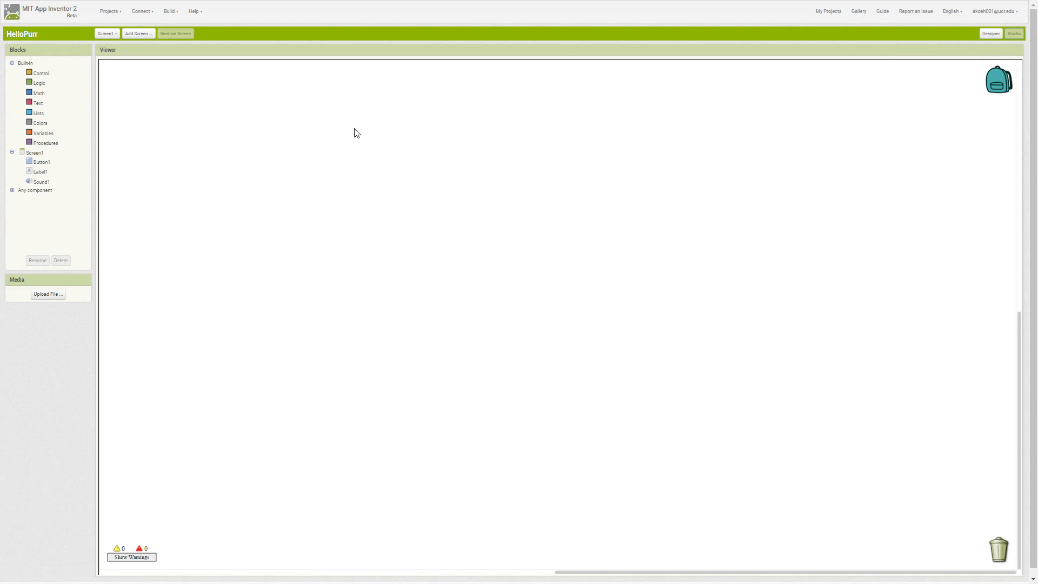
pyautogui.moveTo(99, 185)
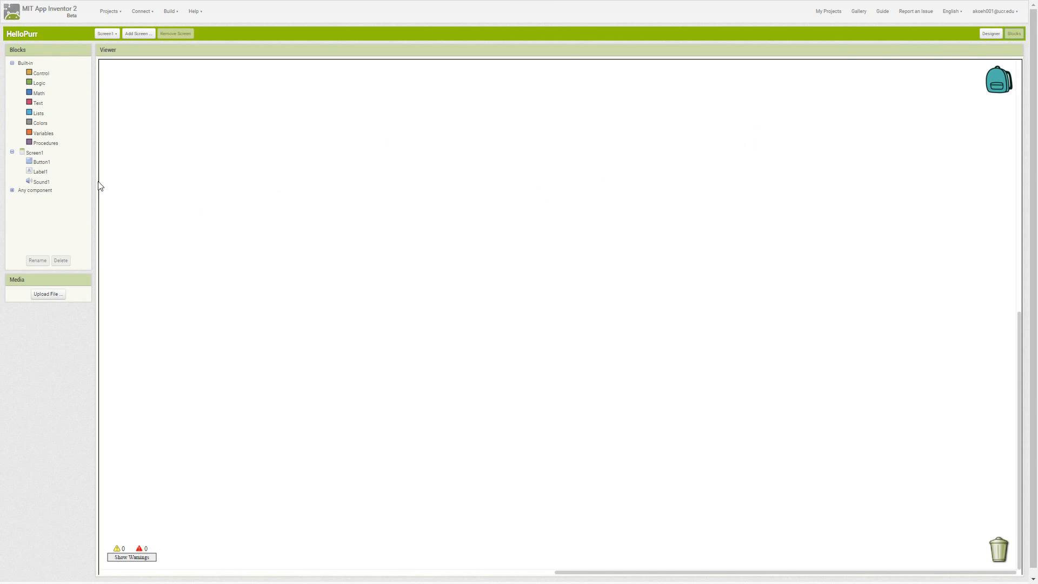
pyautogui.moveTo(46, 186)
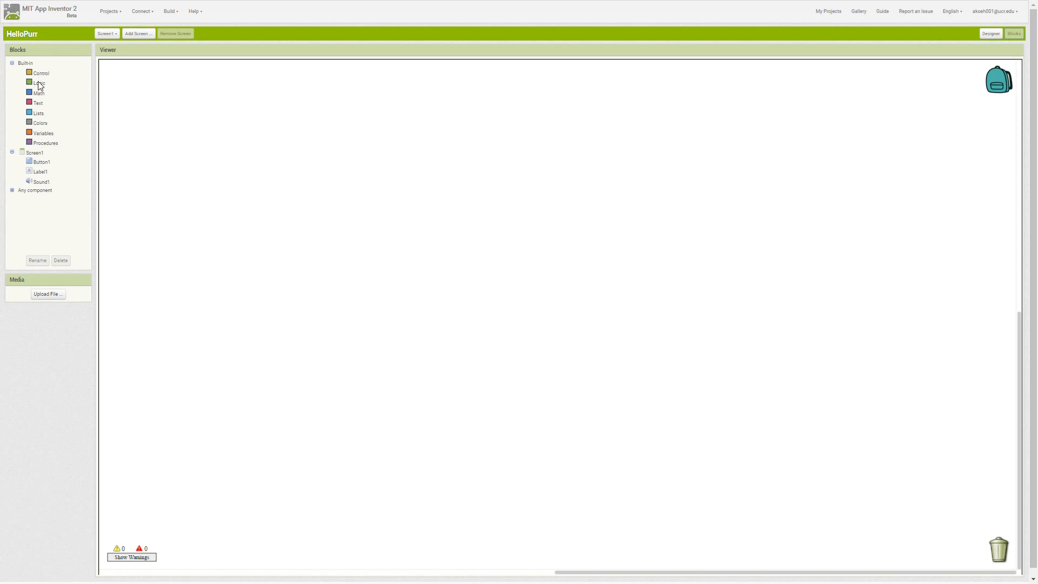
pyautogui.moveTo(51, 94)
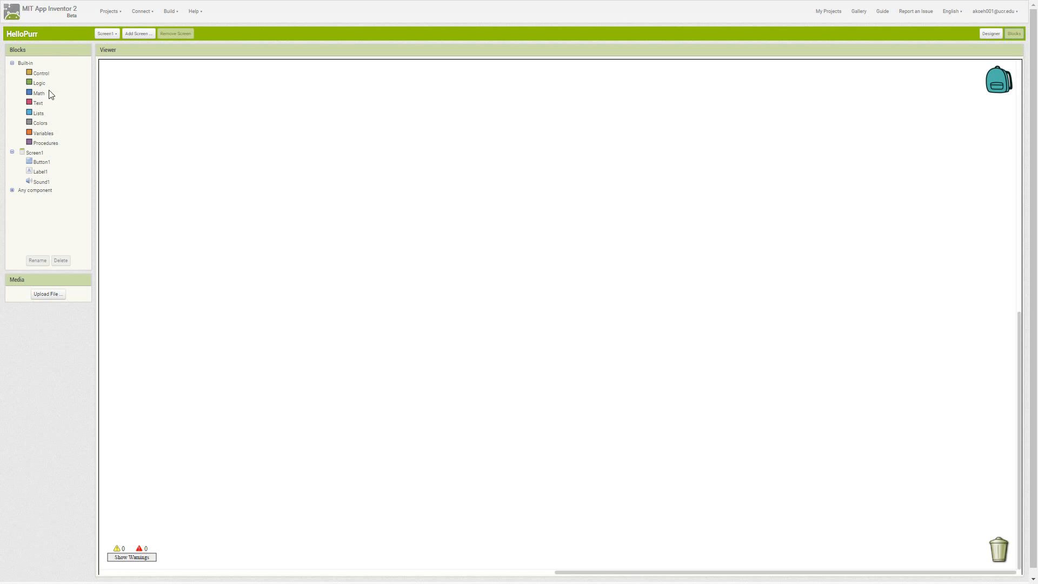
pyautogui.click(40, 72)
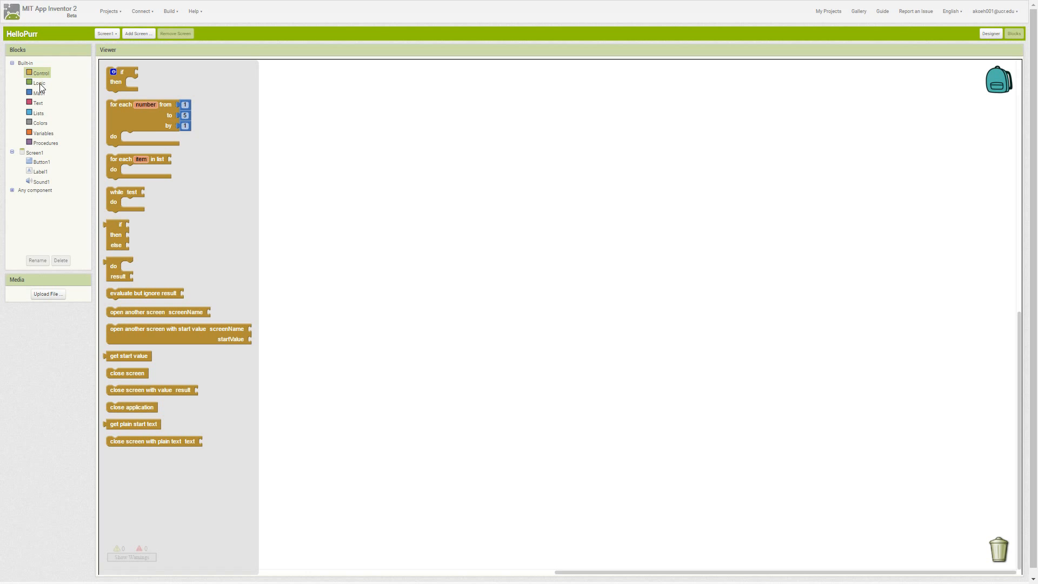
pyautogui.click(38, 82)
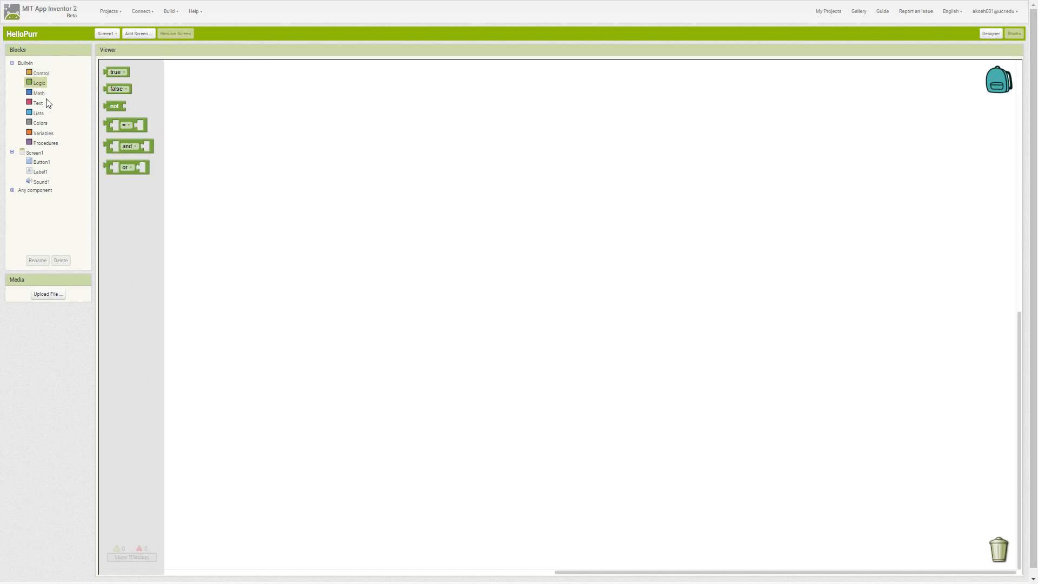
pyautogui.moveTo(41, 93)
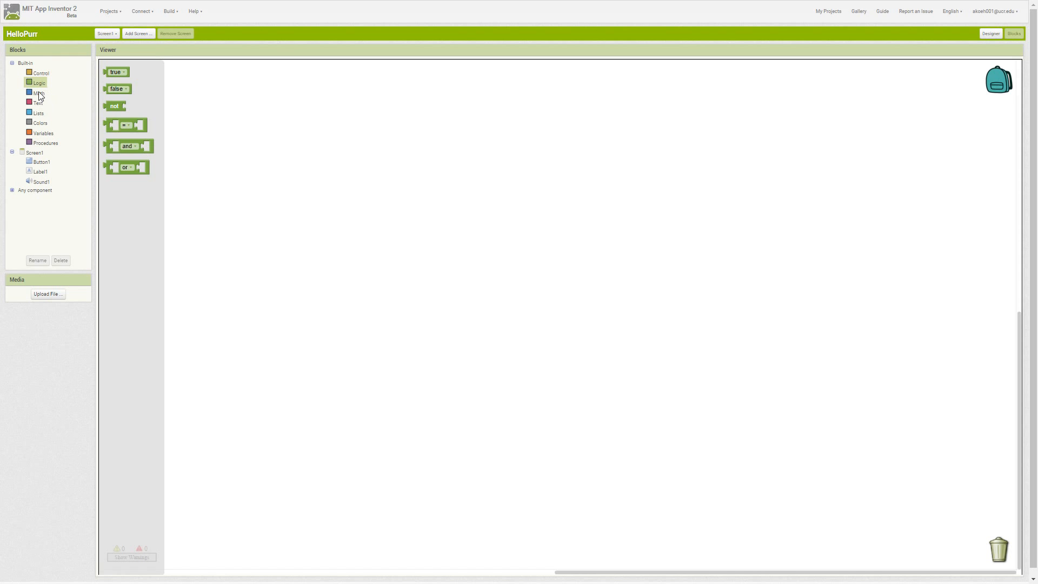
pyautogui.moveTo(84, 125)
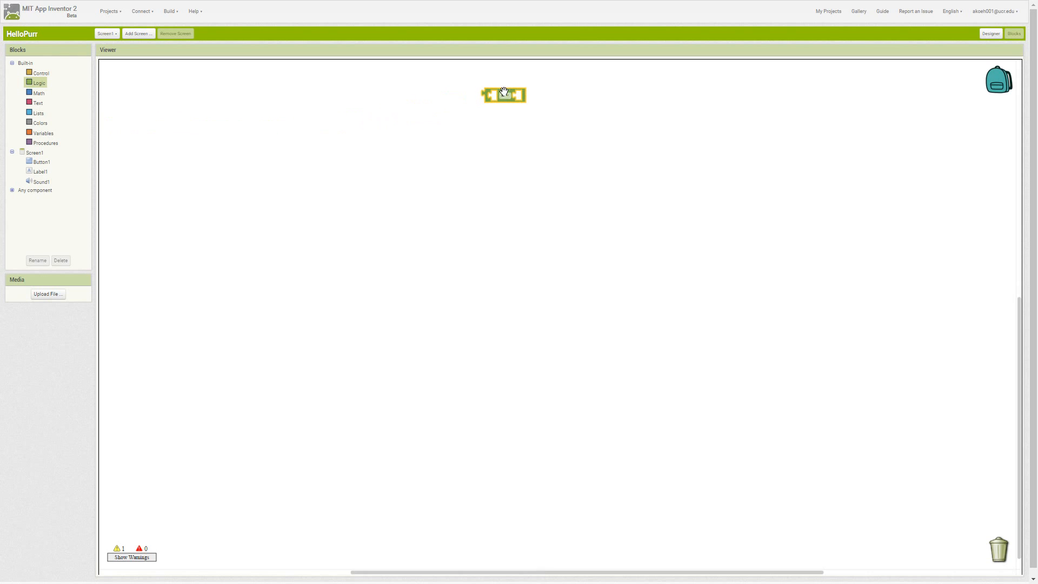
# - Browse the logic and math comparison operator choices and the Math drawer without changing them
pyautogui.click(505, 95)
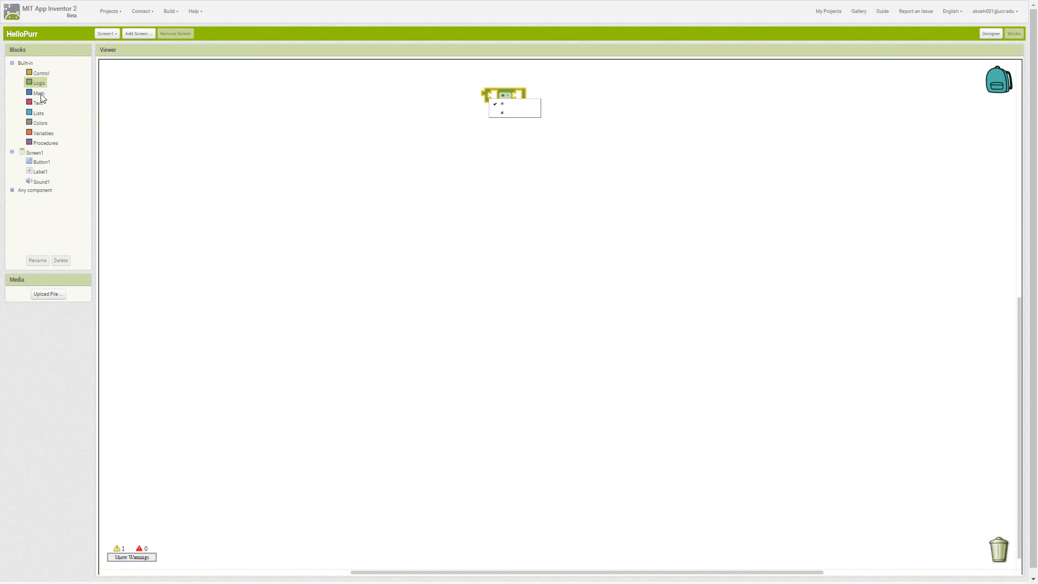
pyautogui.click(39, 93)
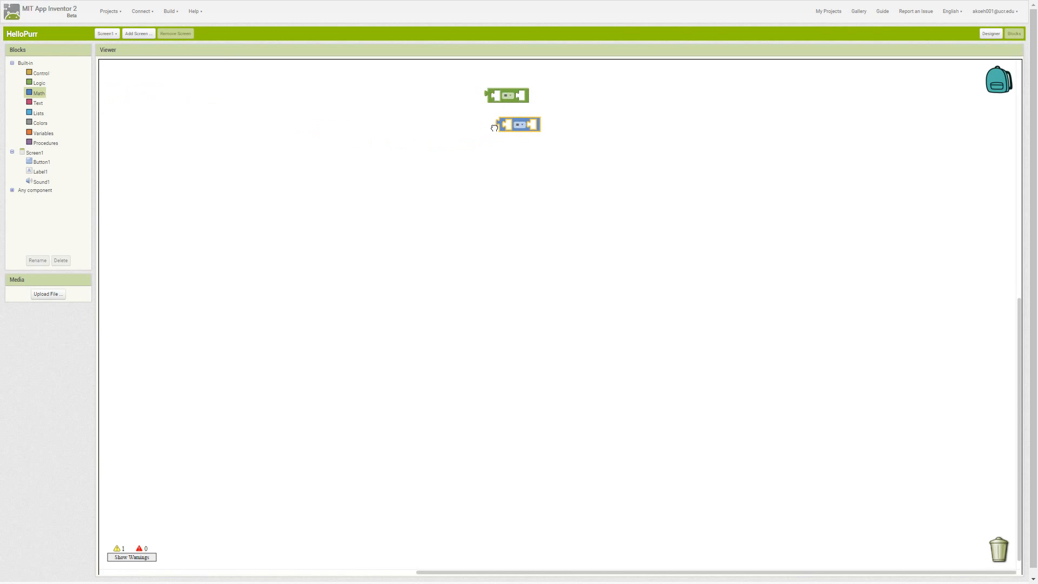
pyautogui.click(513, 124)
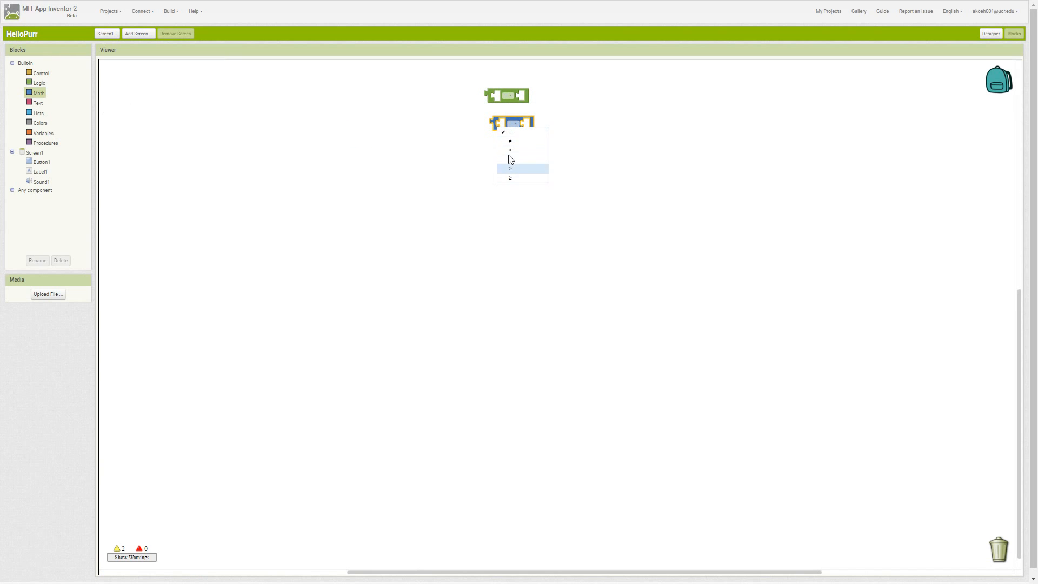
pyautogui.moveTo(211, 147)
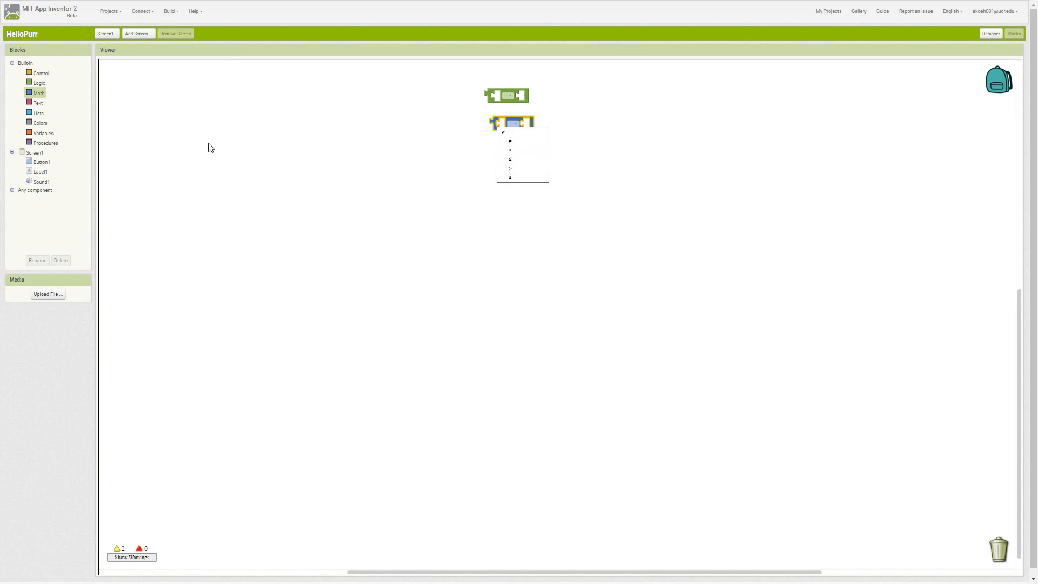
pyautogui.click(38, 93)
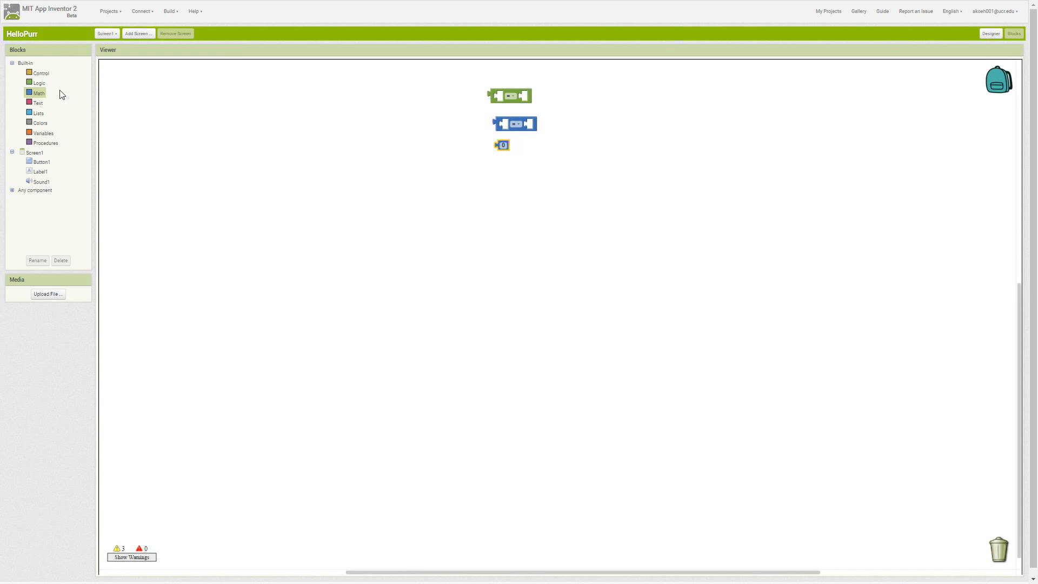
# - Scroll through the Math drawer, then bring up the built-in Text blocks
pyautogui.click(39, 93)
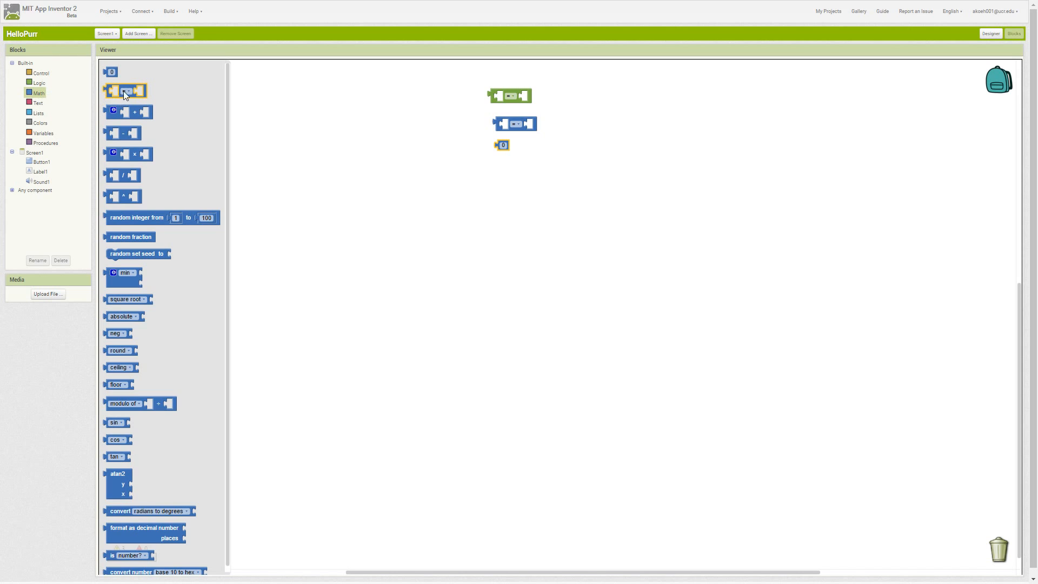
pyautogui.scroll(3)
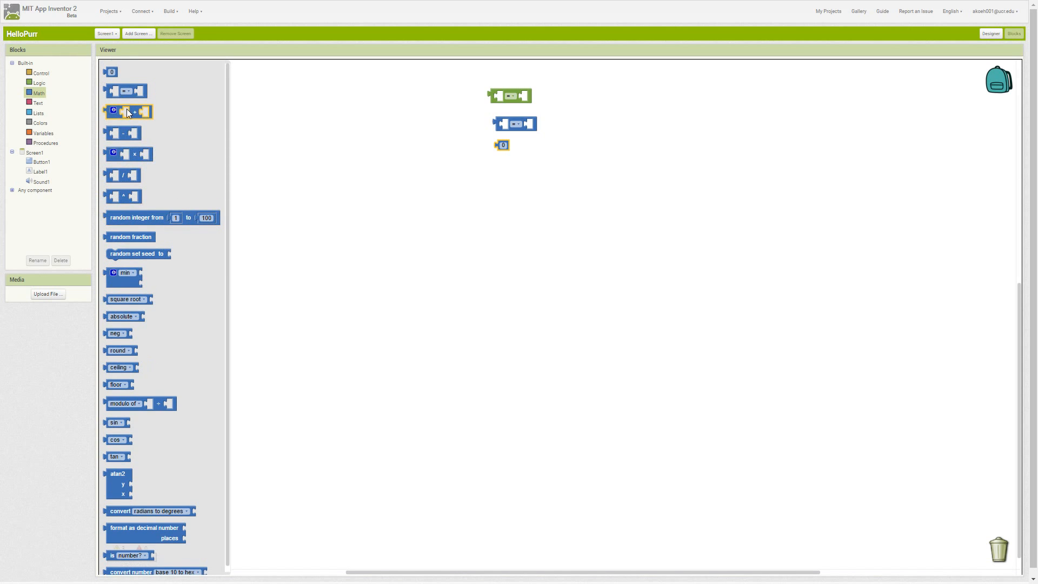
pyautogui.click(38, 103)
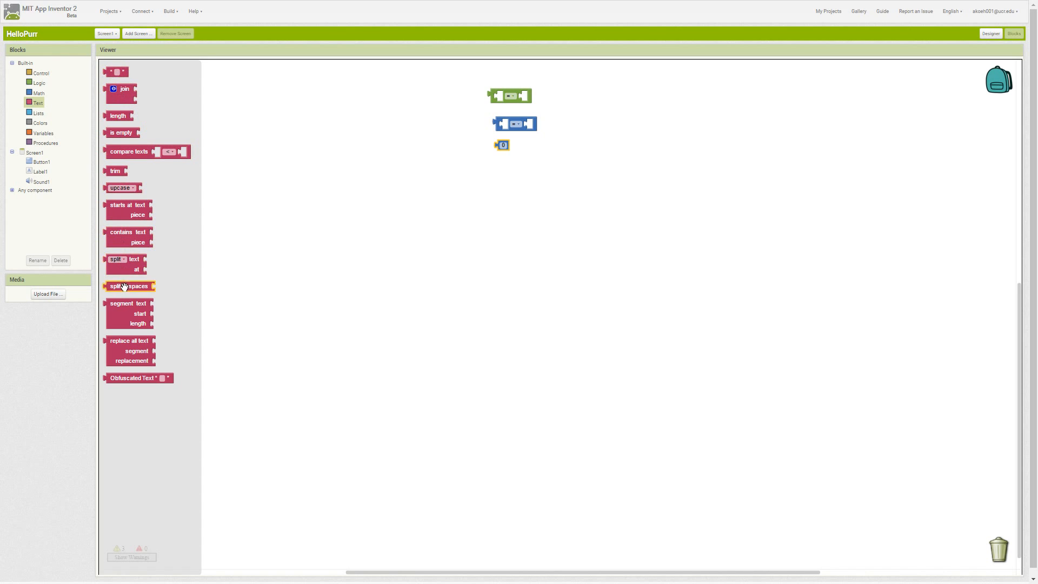
pyautogui.moveTo(119, 114)
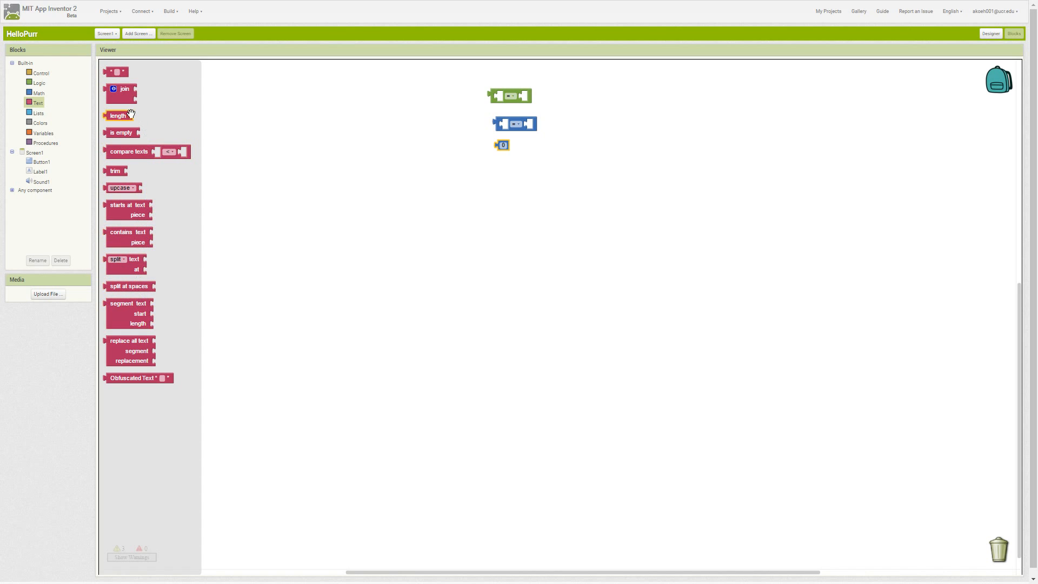
pyautogui.moveTo(121, 187)
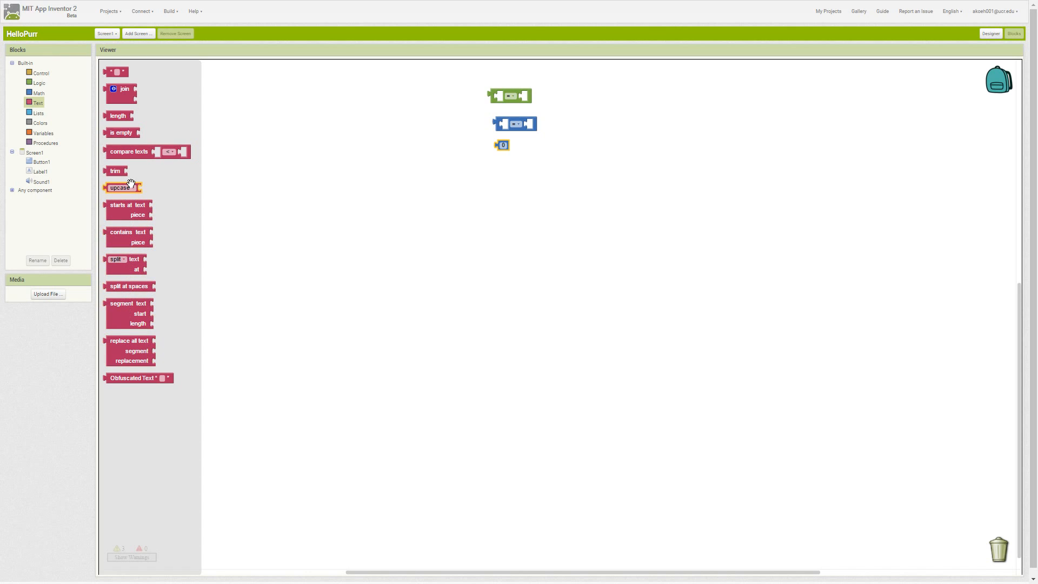
pyautogui.moveTo(127, 209)
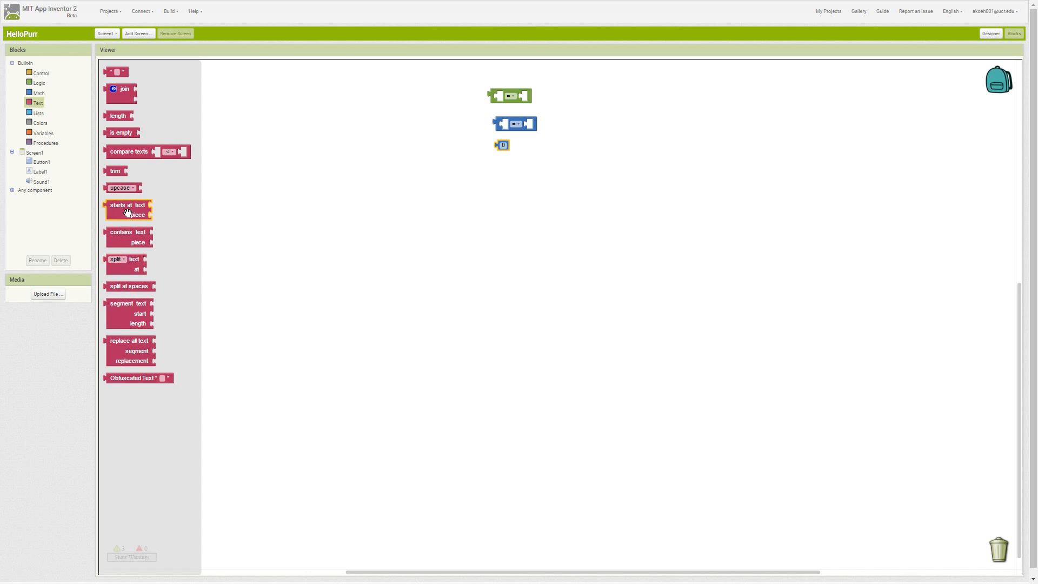
# - Browse the Lists, Colors, Variables and Procedures drawers in turn
pyautogui.click(39, 113)
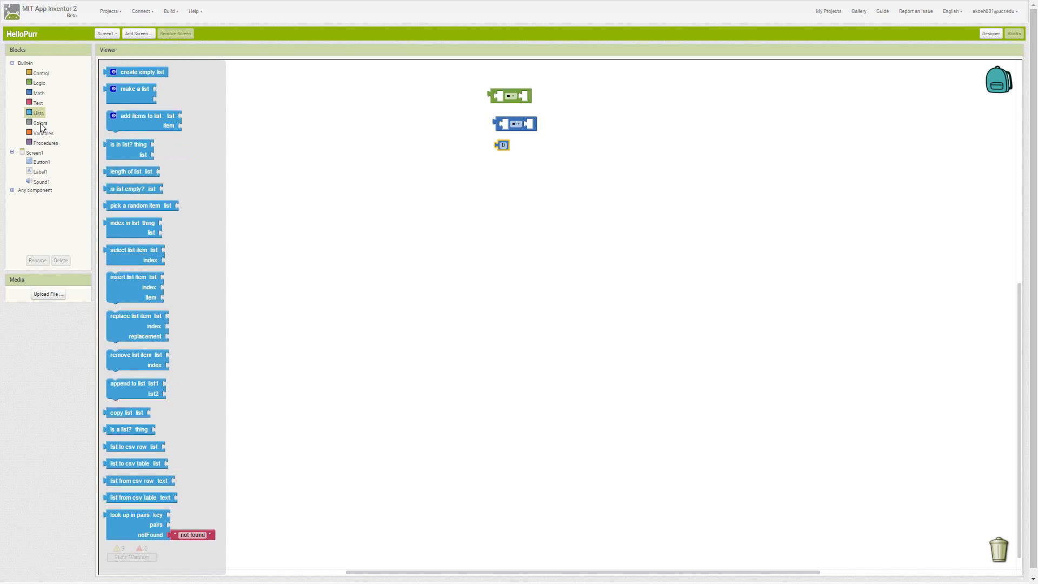
pyautogui.click(40, 123)
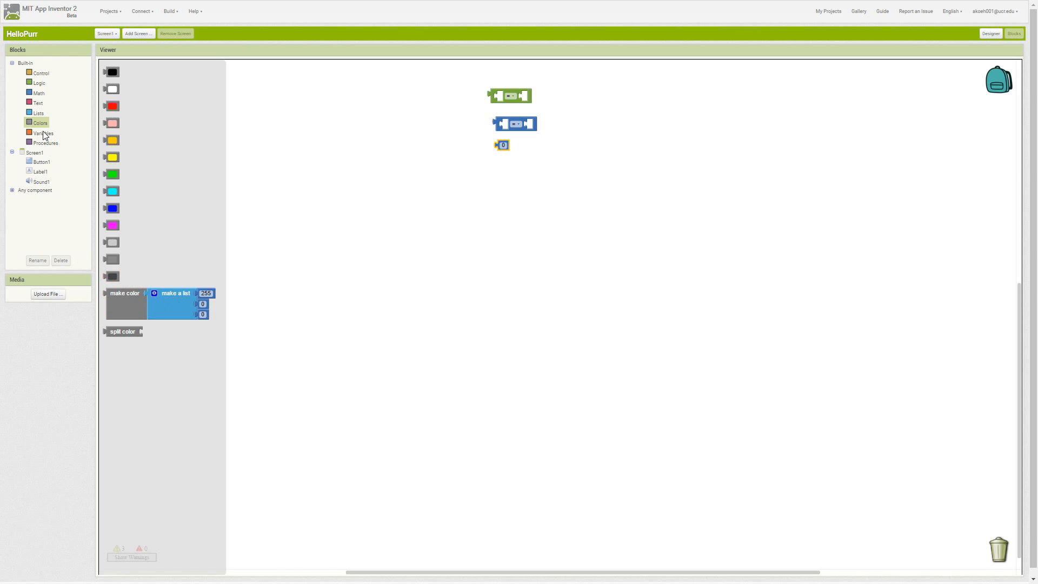
pyautogui.click(43, 132)
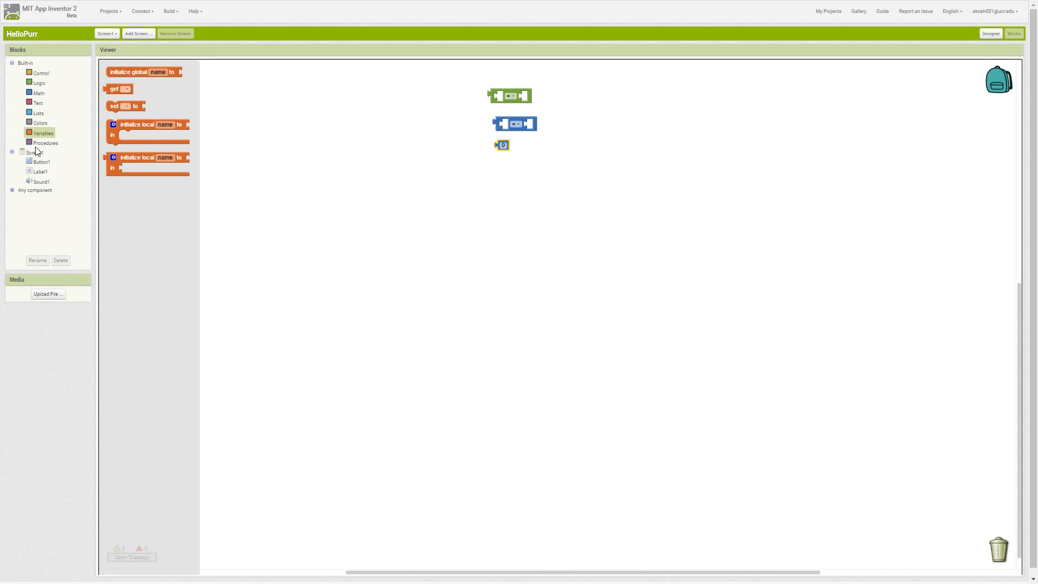
pyautogui.click(46, 142)
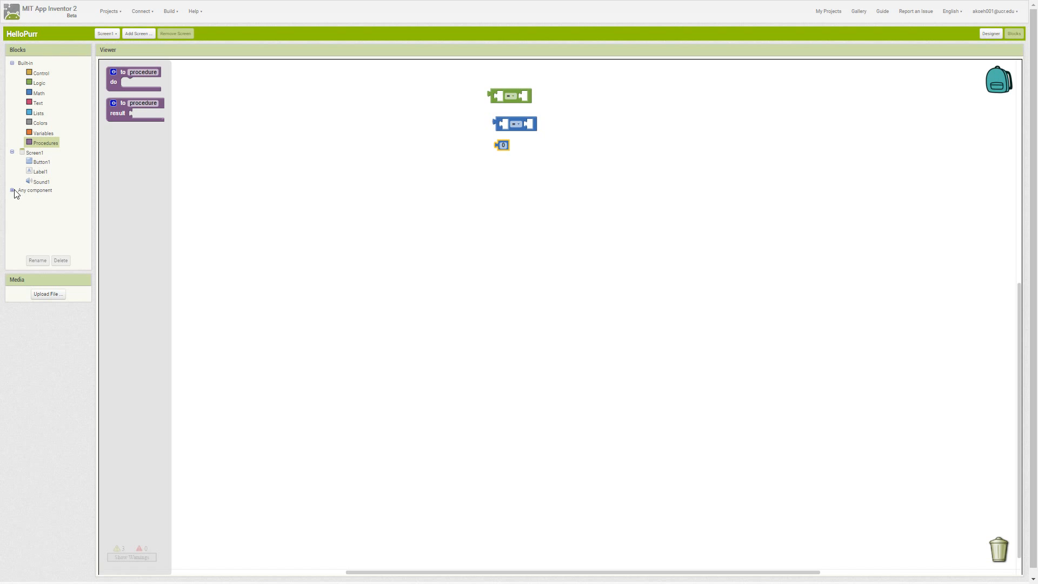
pyautogui.click(13, 191)
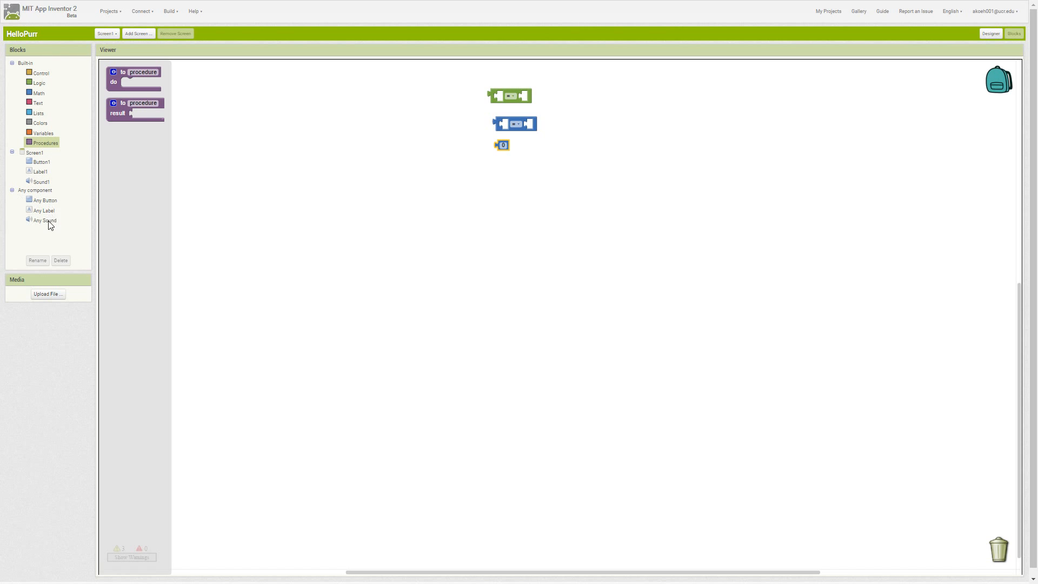
pyautogui.click(12, 191)
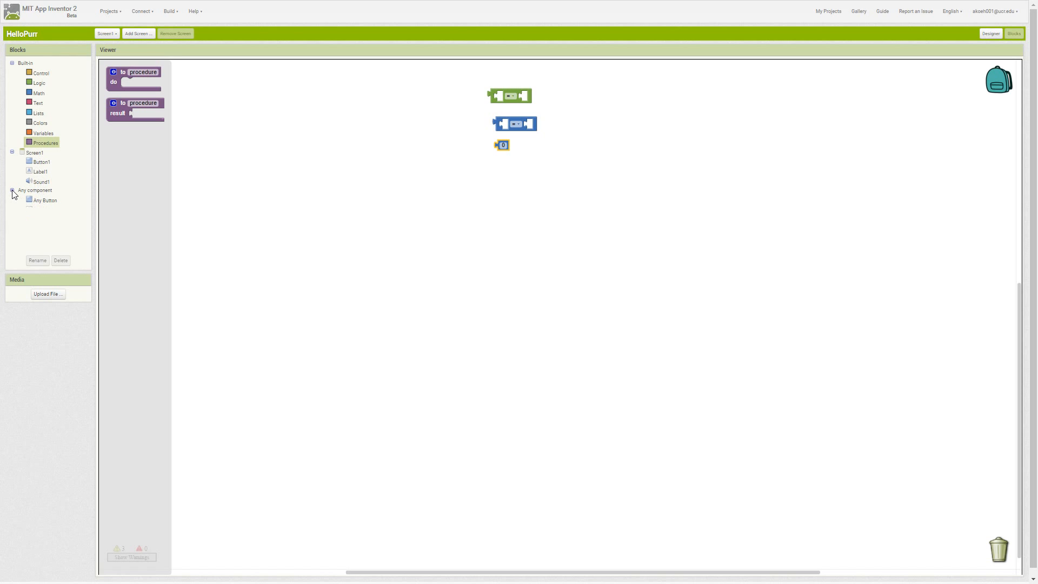
pyautogui.click(11, 190)
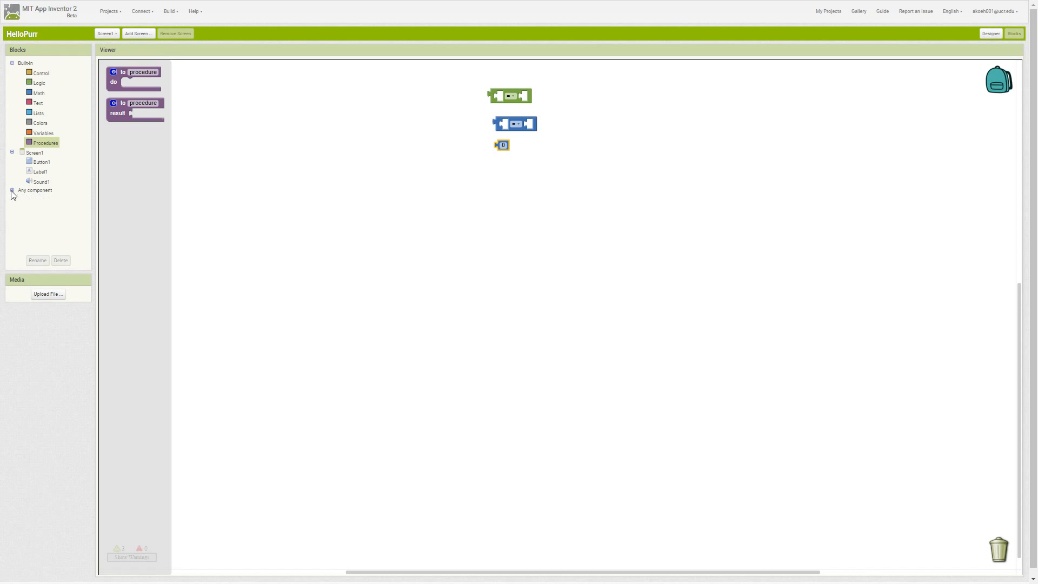
pyautogui.click(10, 193)
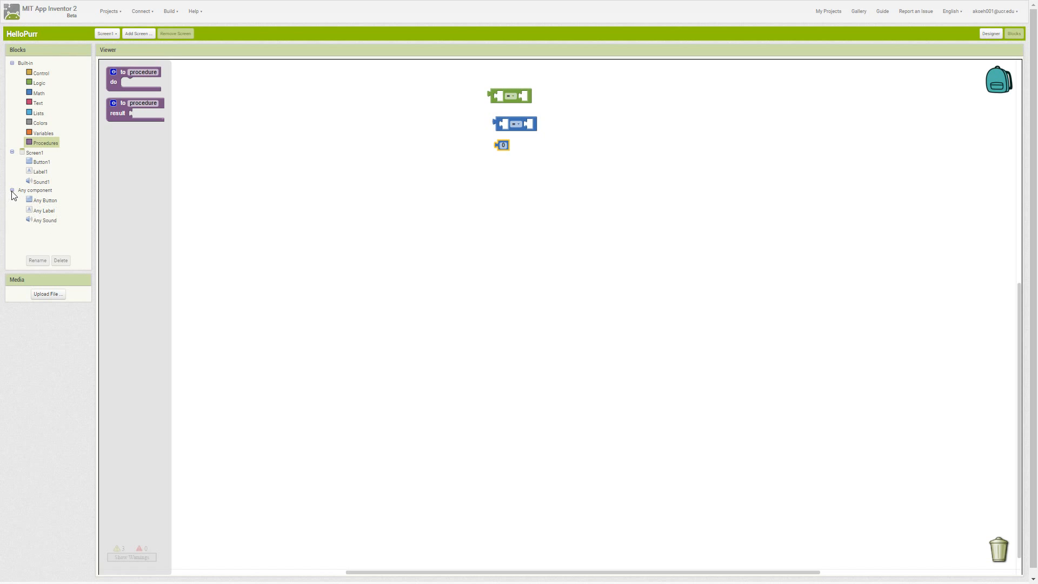
pyautogui.click(12, 190)
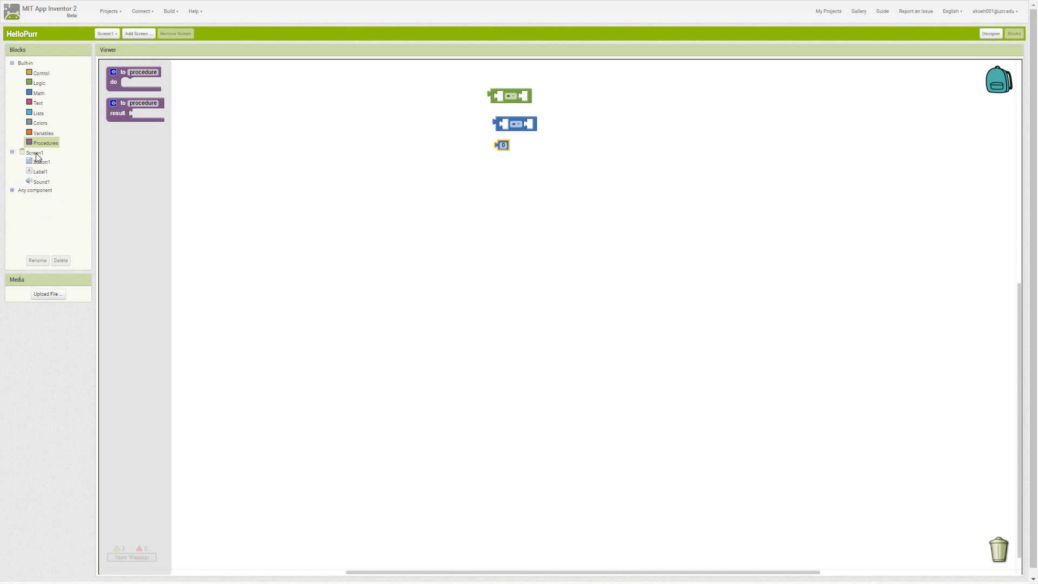
# - Browse Screen1's drawer down to its set Screen1.Title property block
pyautogui.click(34, 153)
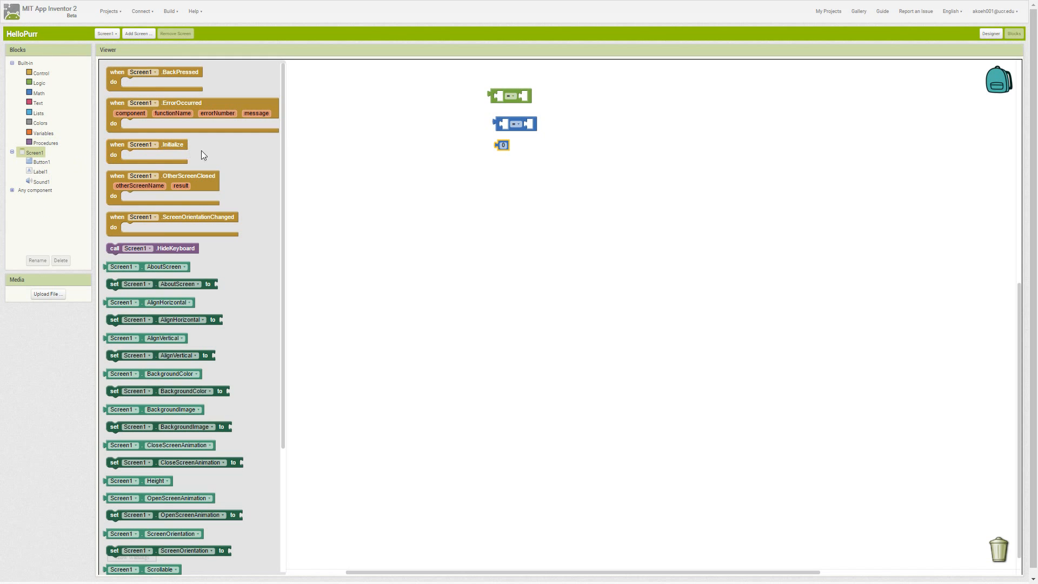
pyautogui.moveTo(209, 173)
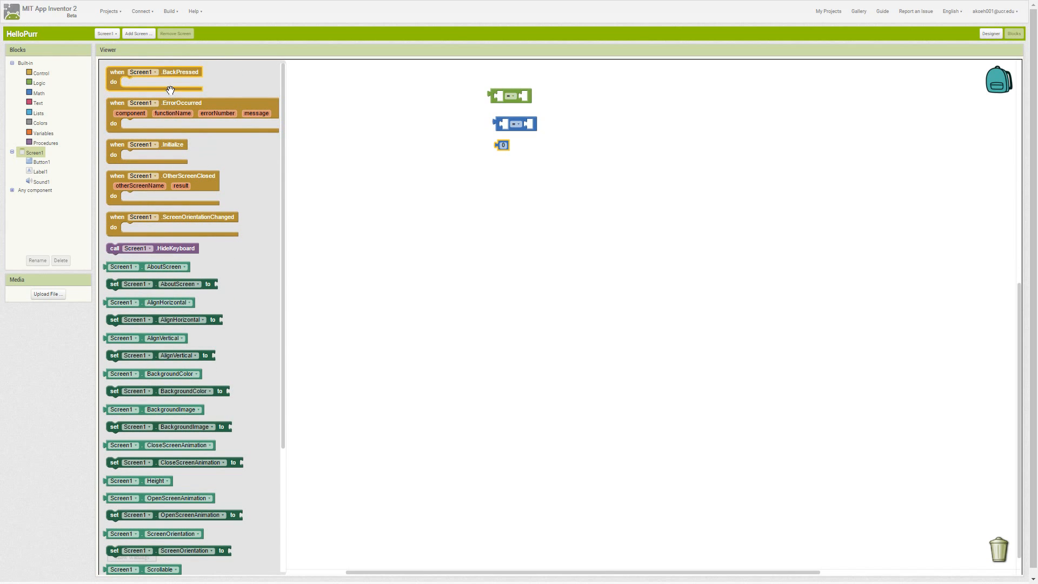
pyautogui.moveTo(128, 212)
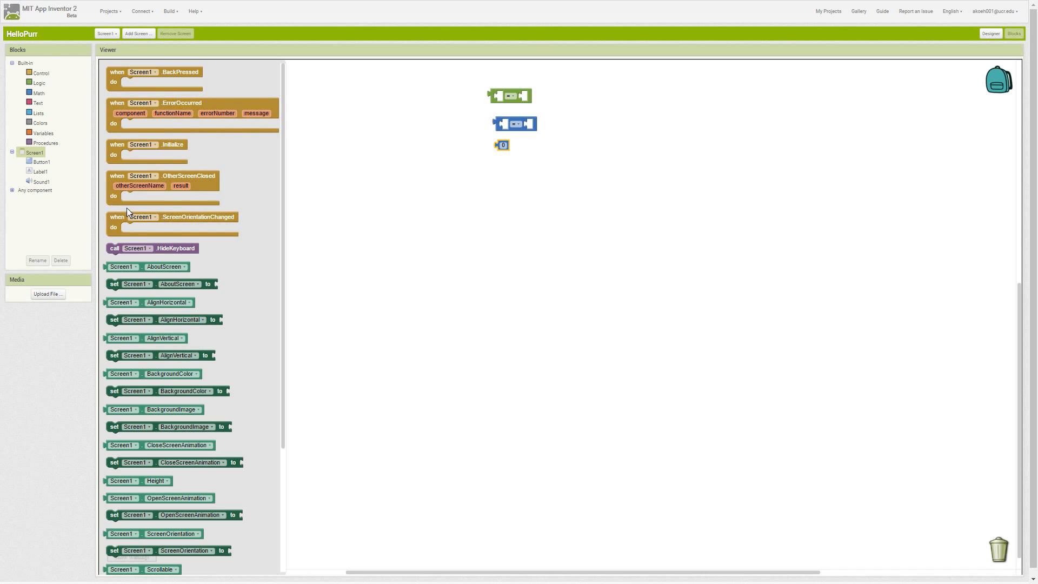
pyautogui.moveTo(113, 164)
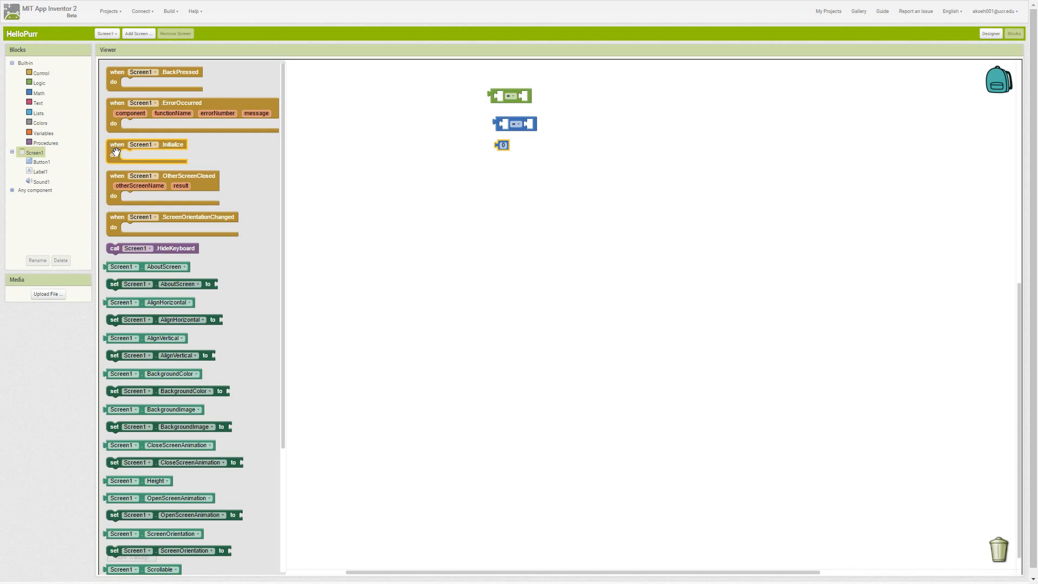
pyautogui.moveTo(115, 105)
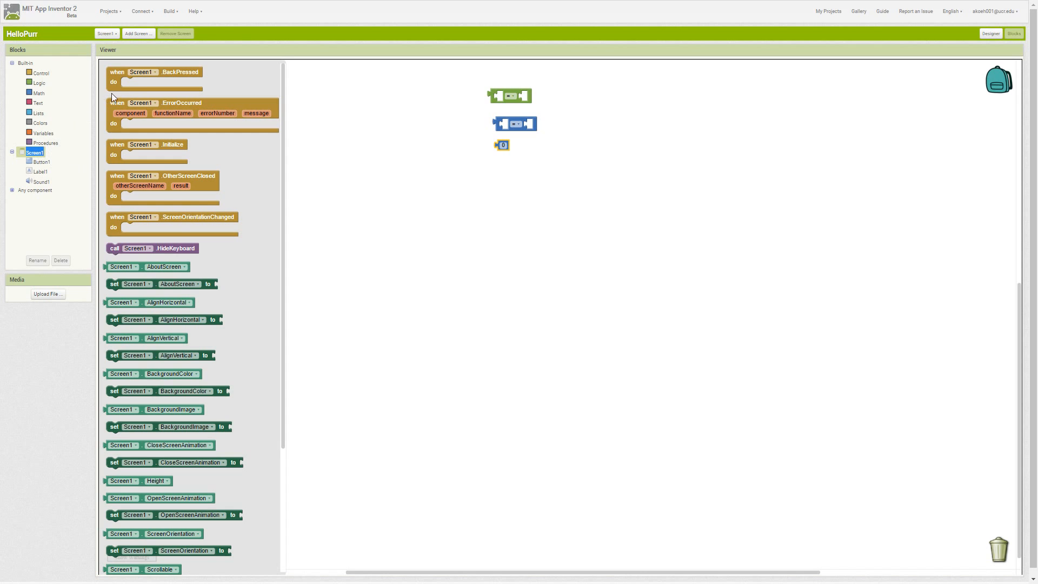
pyautogui.moveTo(112, 79)
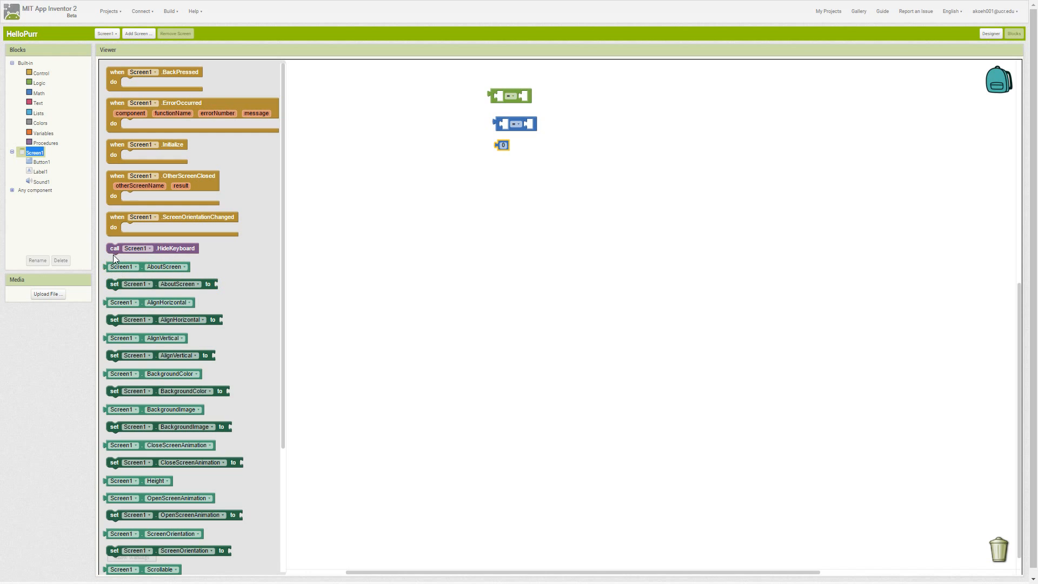
pyautogui.scroll(-3)
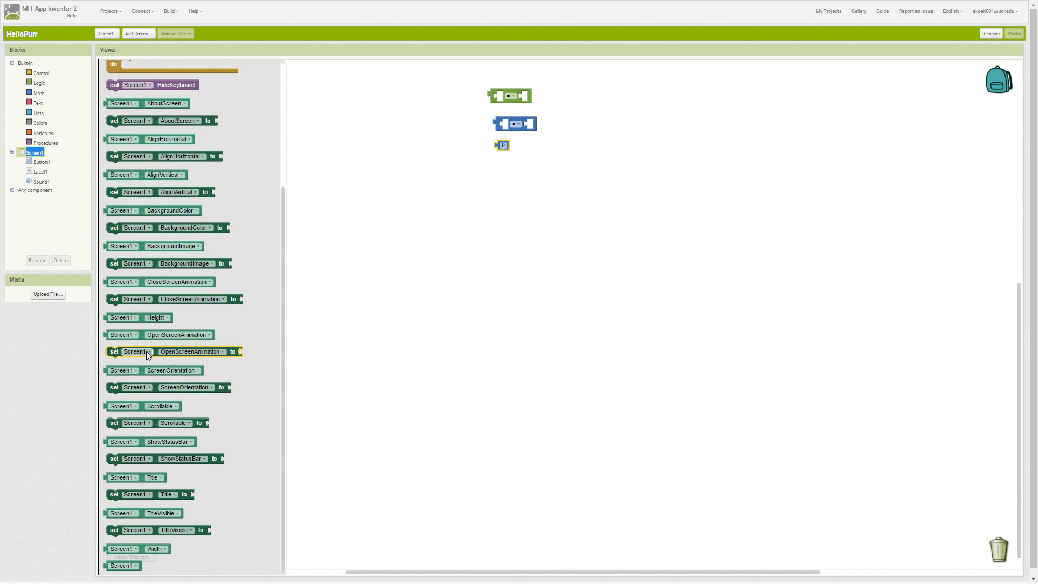
pyautogui.moveTo(131, 370)
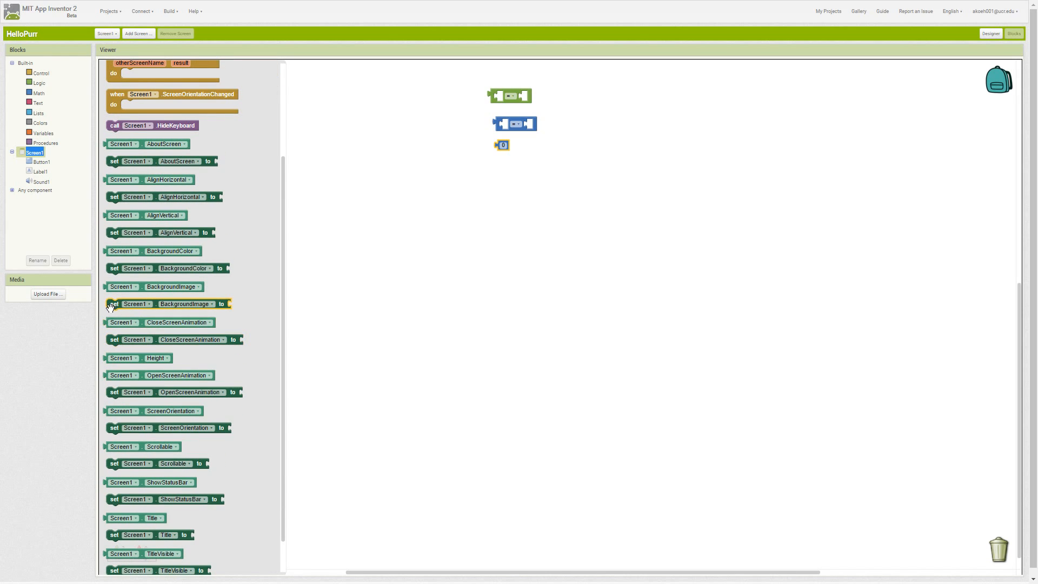
pyautogui.moveTo(122, 286)
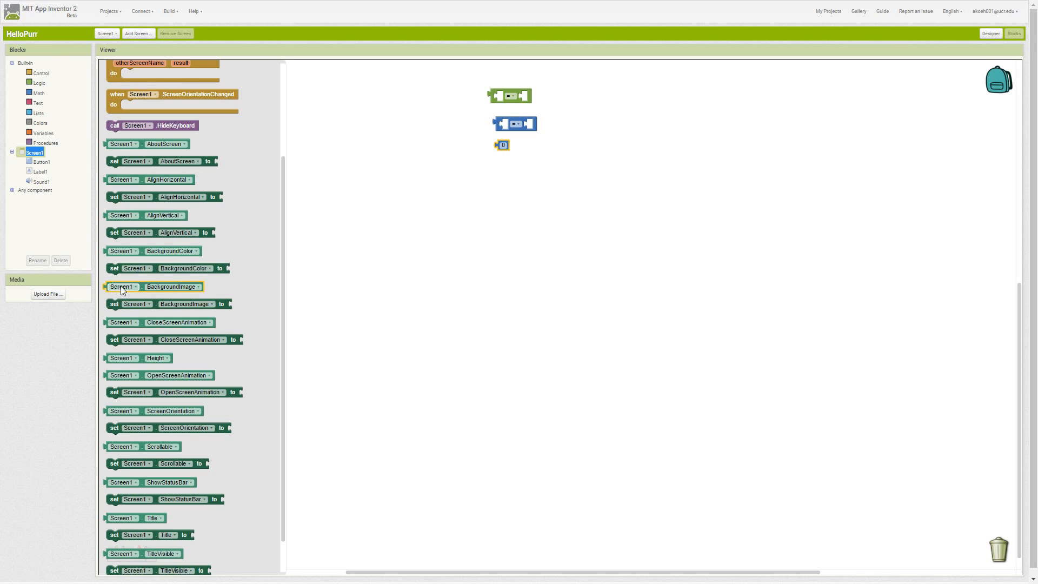
pyautogui.moveTo(148, 369)
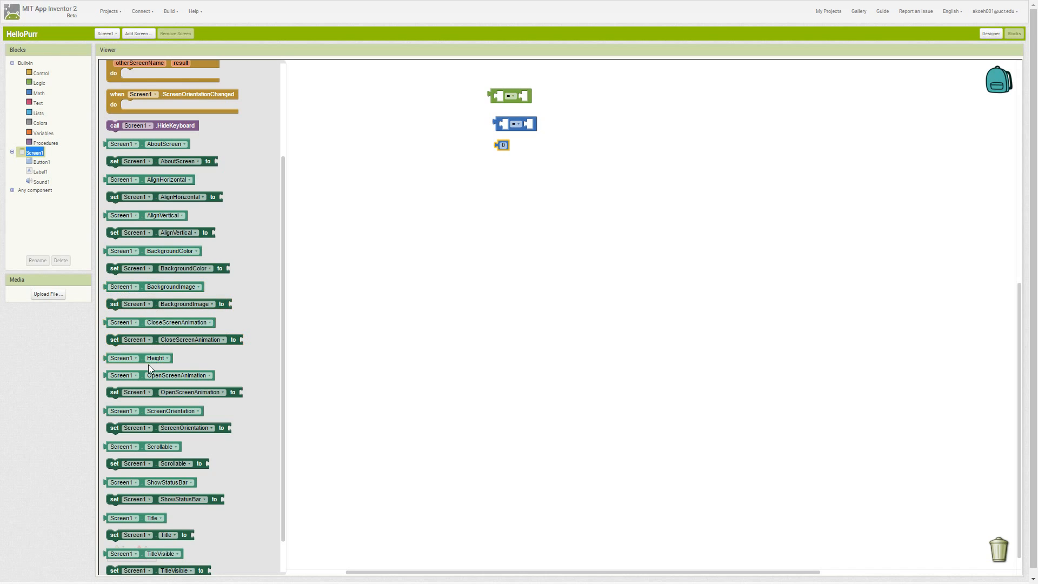
pyautogui.scroll(-3)
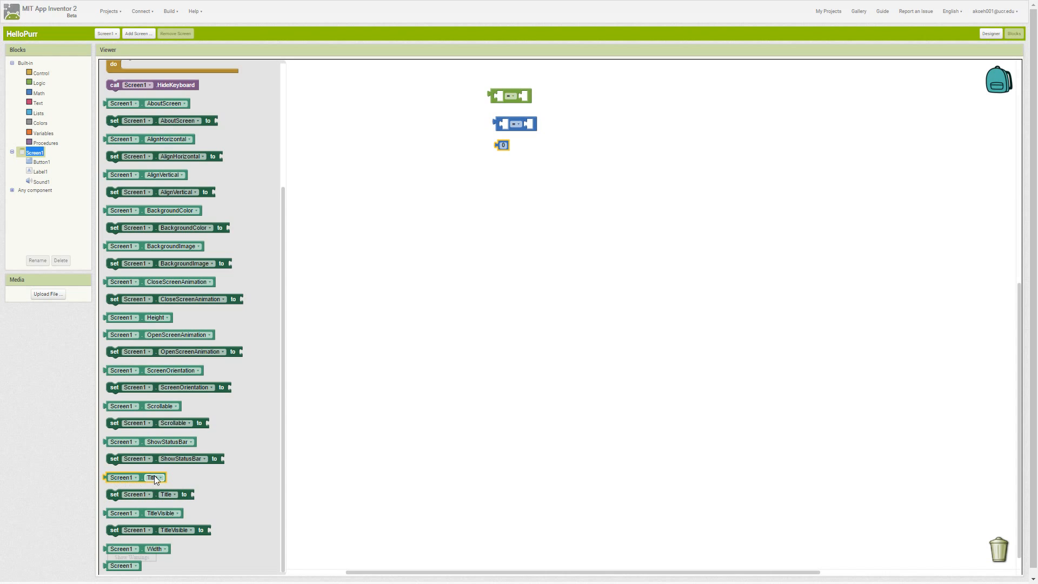
pyautogui.moveTo(147, 482)
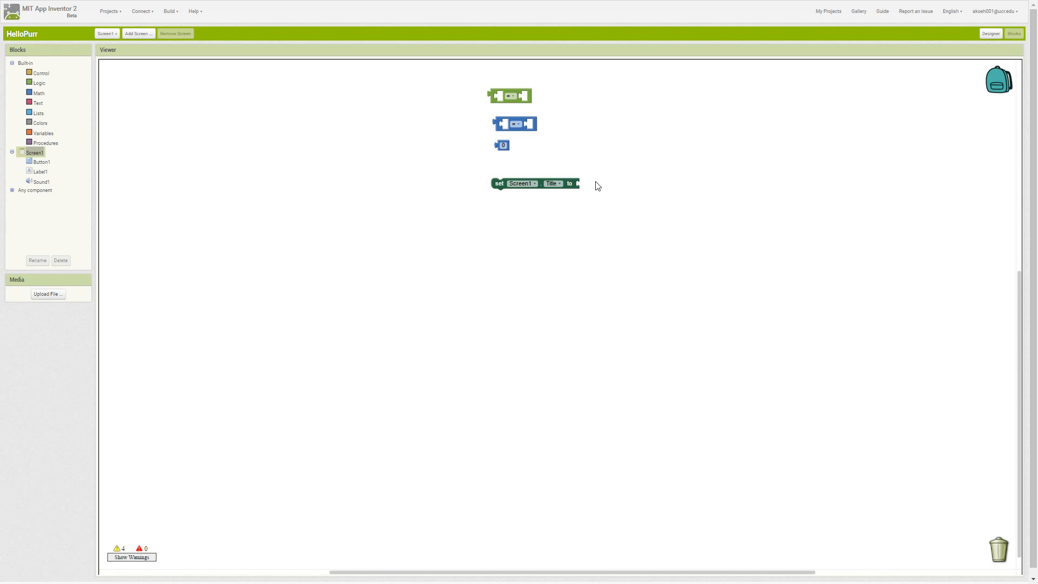
# - Plug a text block reading 'Hello WOrl' into the set Screen1.Title block
pyautogui.click(39, 103)
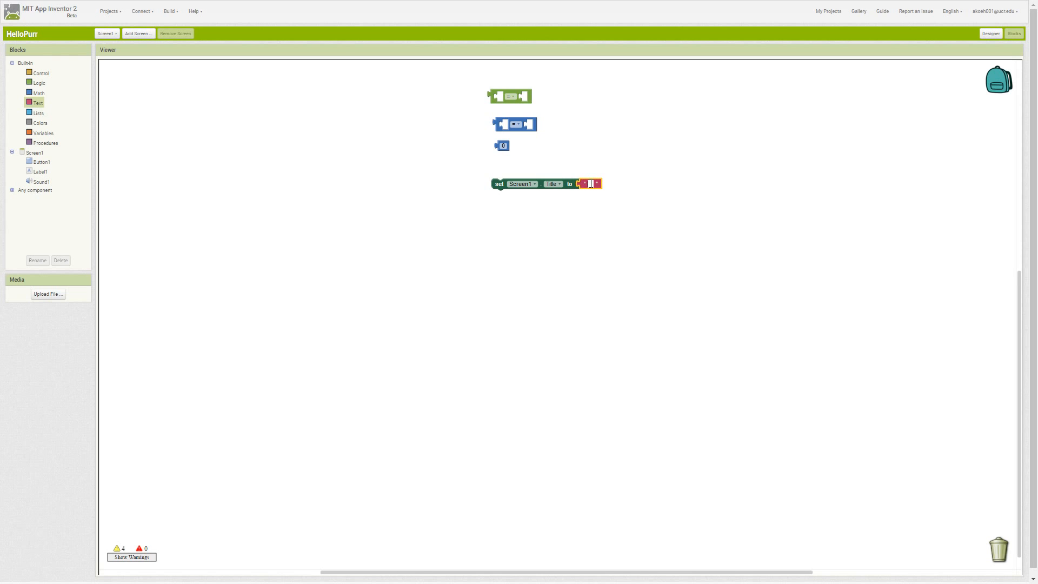
pyautogui.write('Hello WOrl')
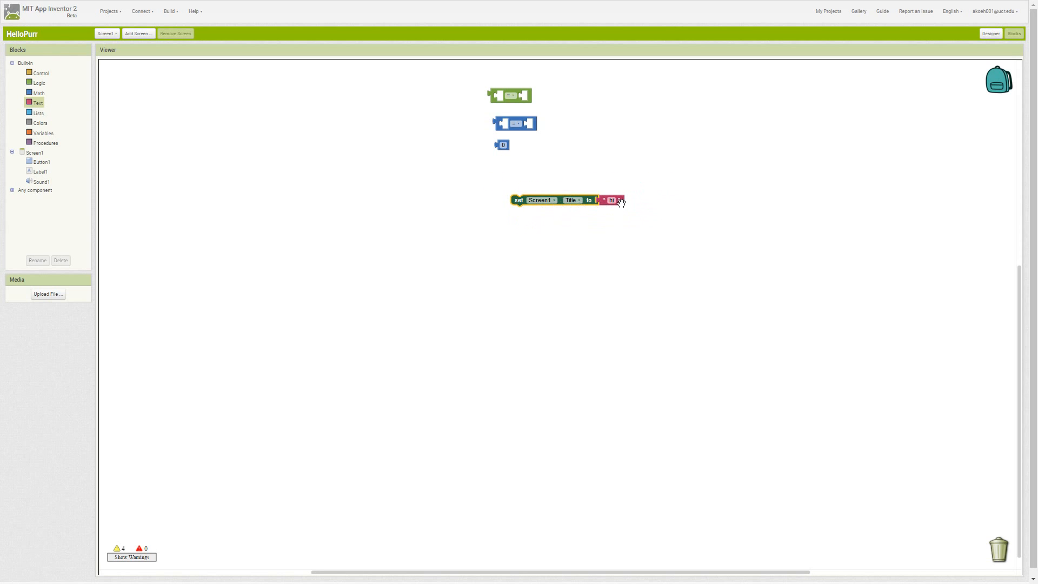
pyautogui.moveTo(321, 186)
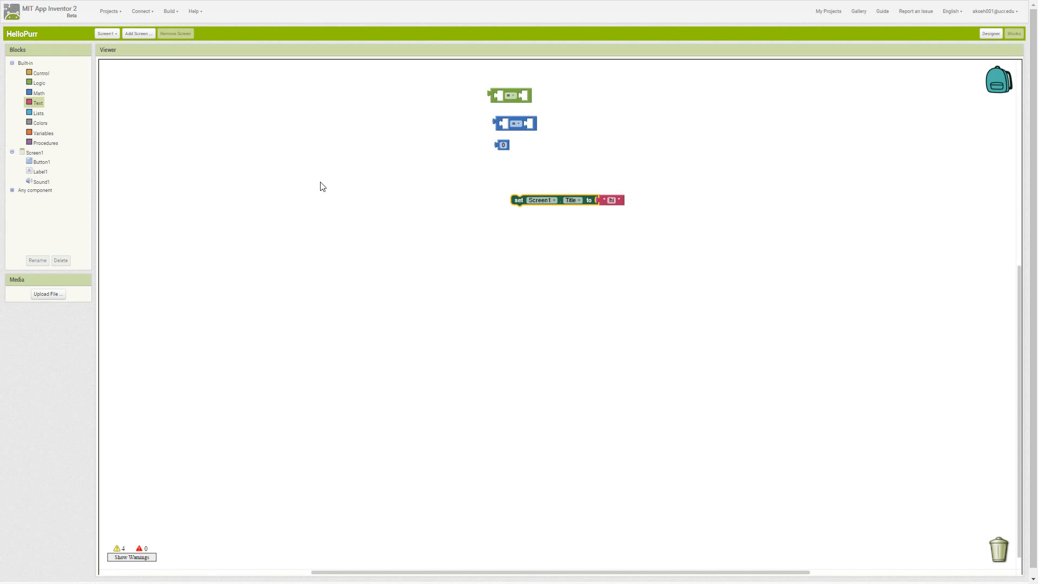
pyautogui.moveTo(42, 156)
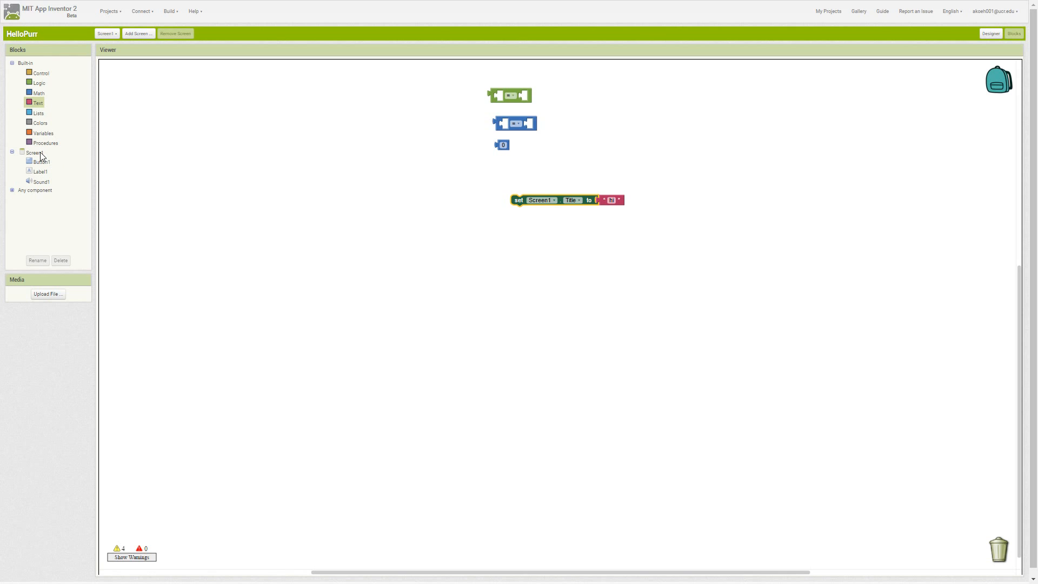
# - Browse Label1's and Sound1's drawers, ending on Button1's event blocks
pyautogui.click(40, 171)
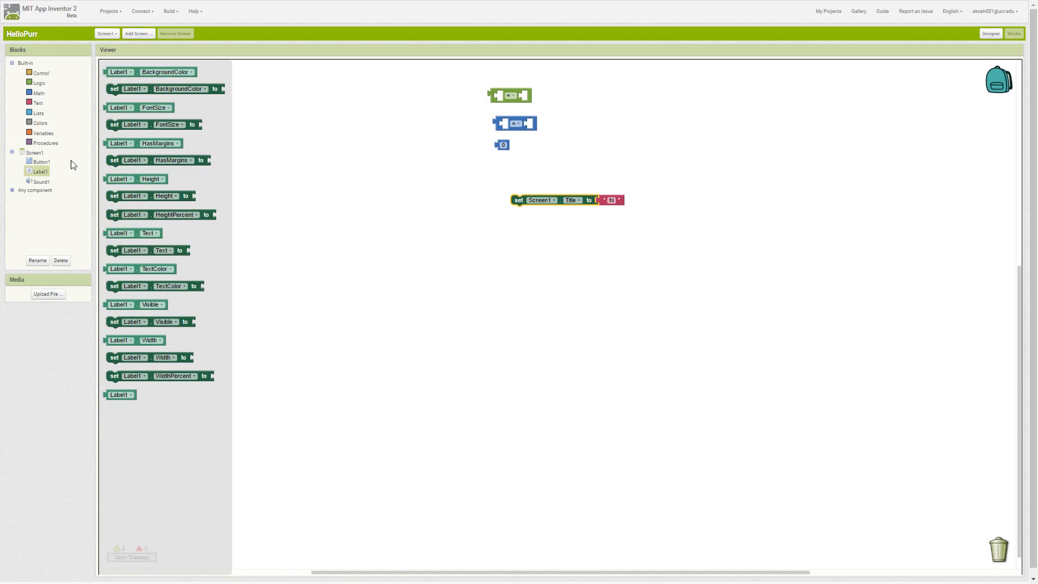
pyautogui.click(42, 182)
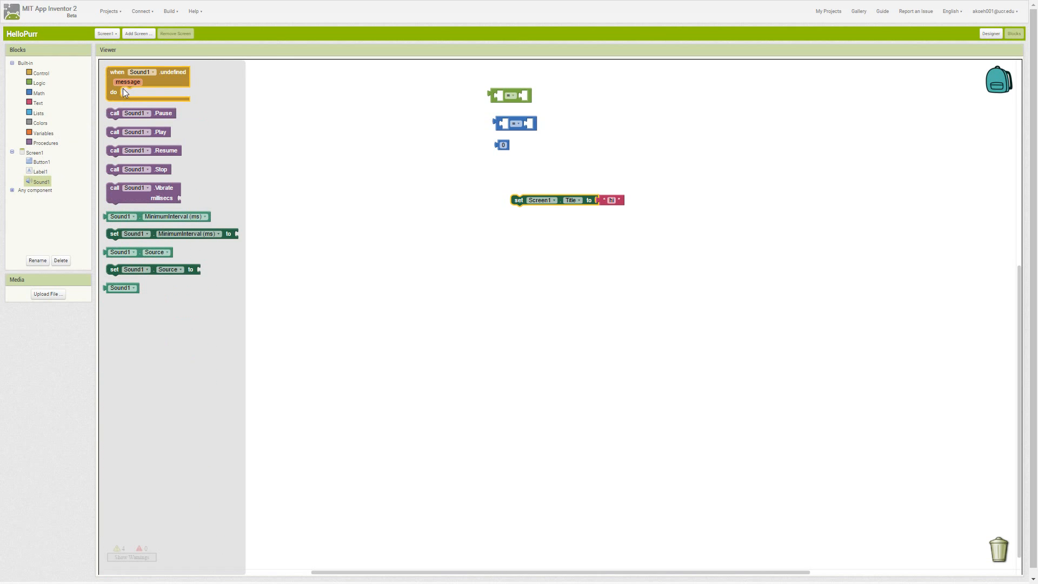
pyautogui.click(41, 161)
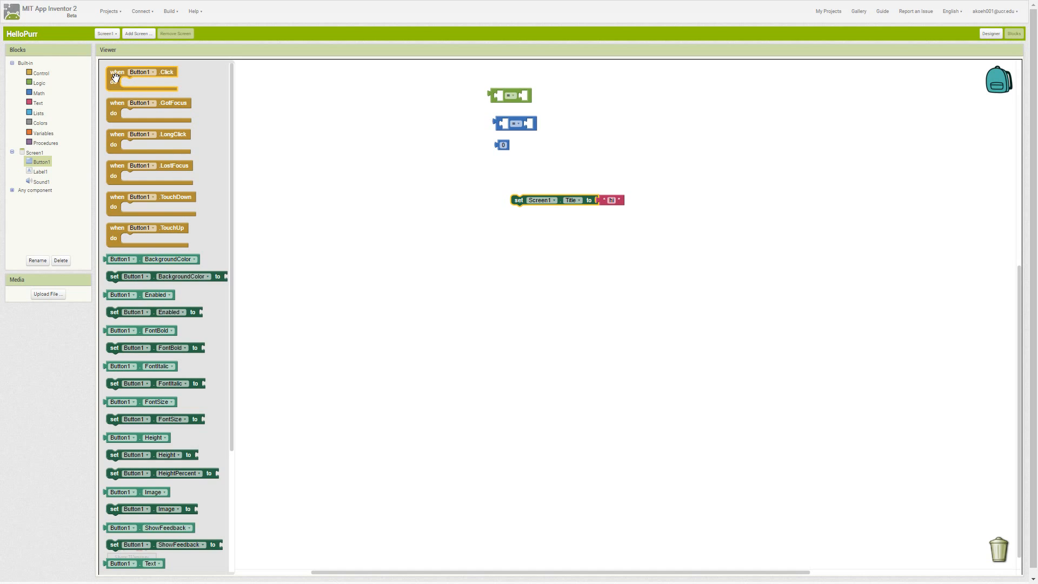
# - Place a when Button1.Click handler on the workspace below the title block
pyautogui.moveTo(142, 71); pyautogui.dragTo(424, 219)
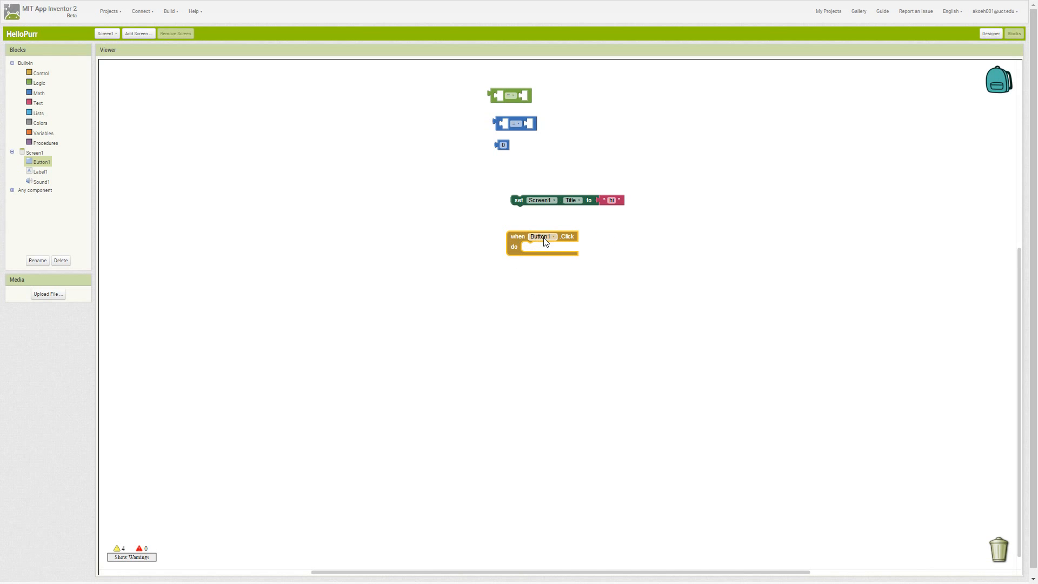
pyautogui.moveTo(537, 250)
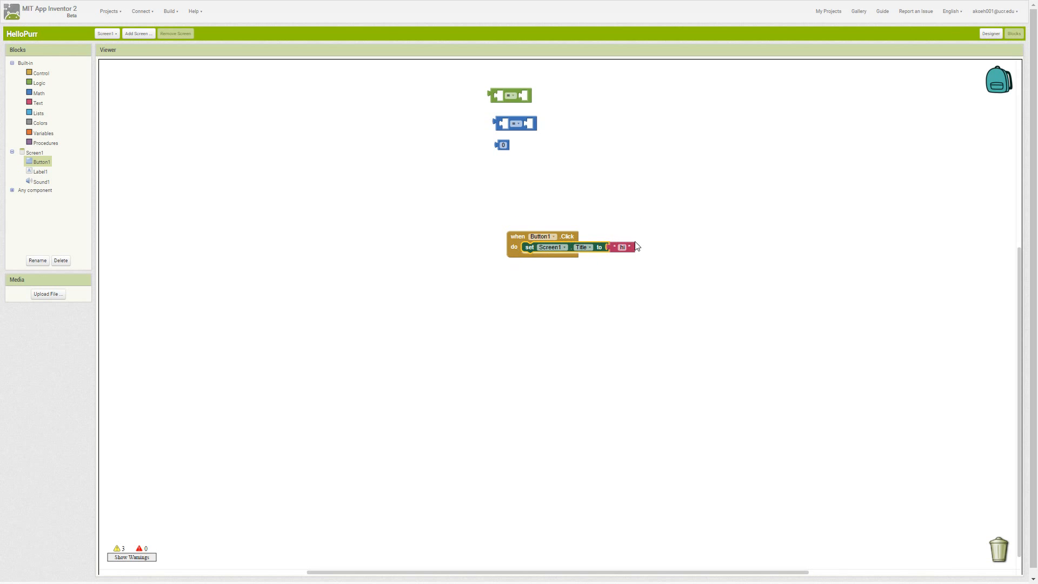
pyautogui.moveTo(320, 258)
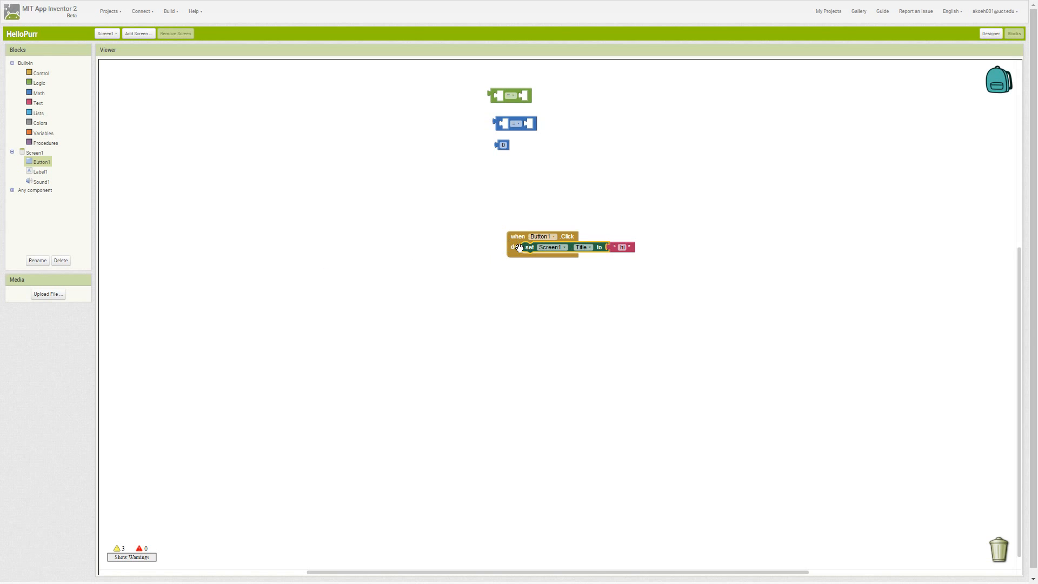
pyautogui.moveTo(41, 176)
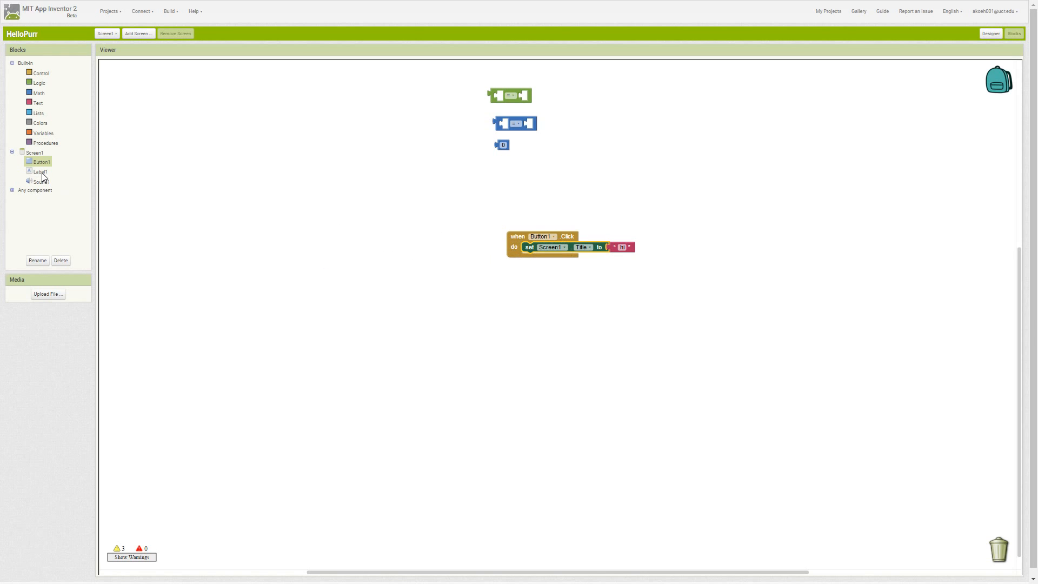
# - Add call Sound1.Play inside Button1.Click beneath set Screen1.Title
pyautogui.click(40, 171)
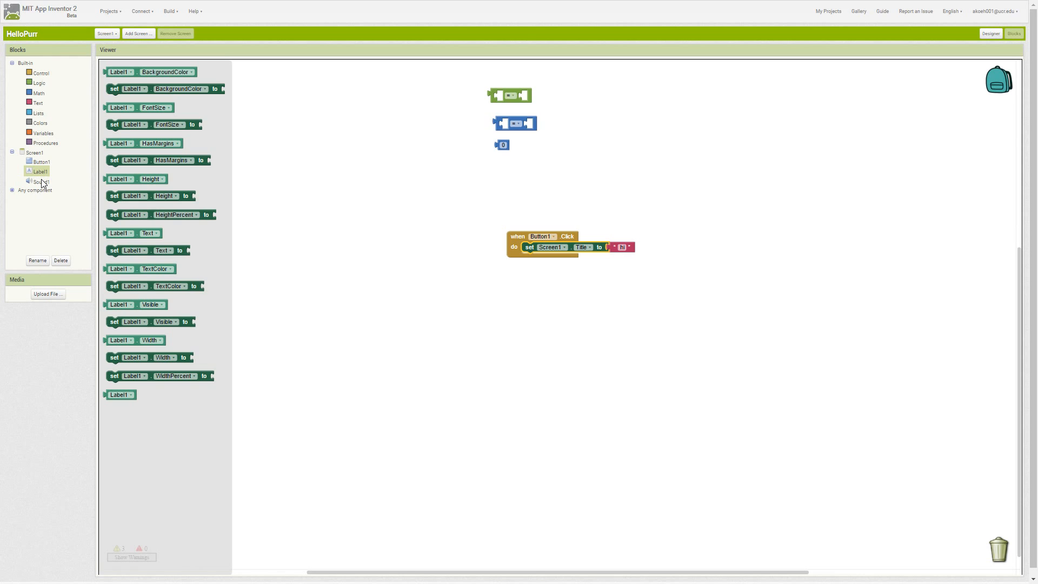
pyautogui.click(42, 182)
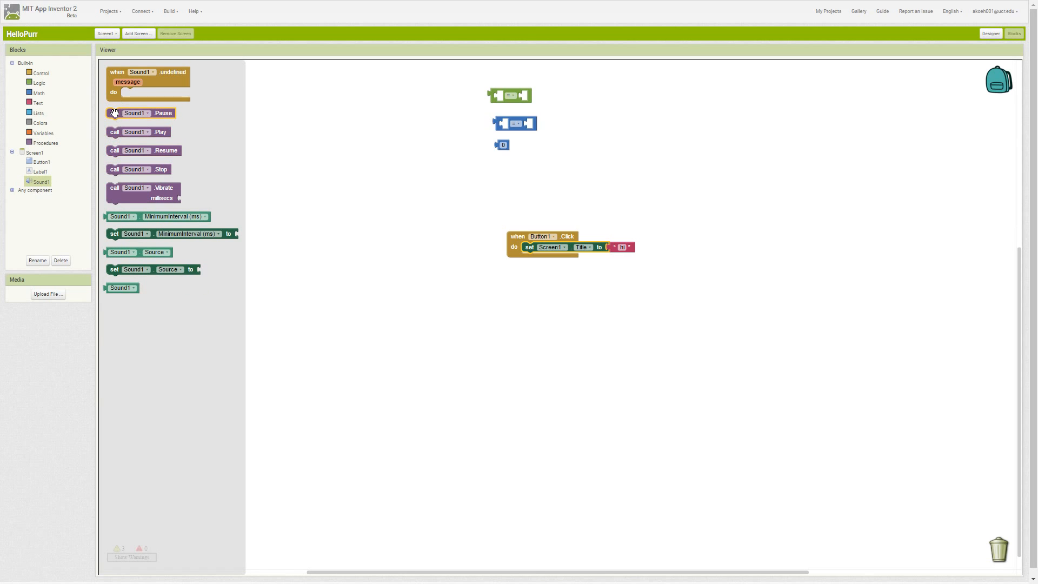
pyautogui.moveTo(344, 235)
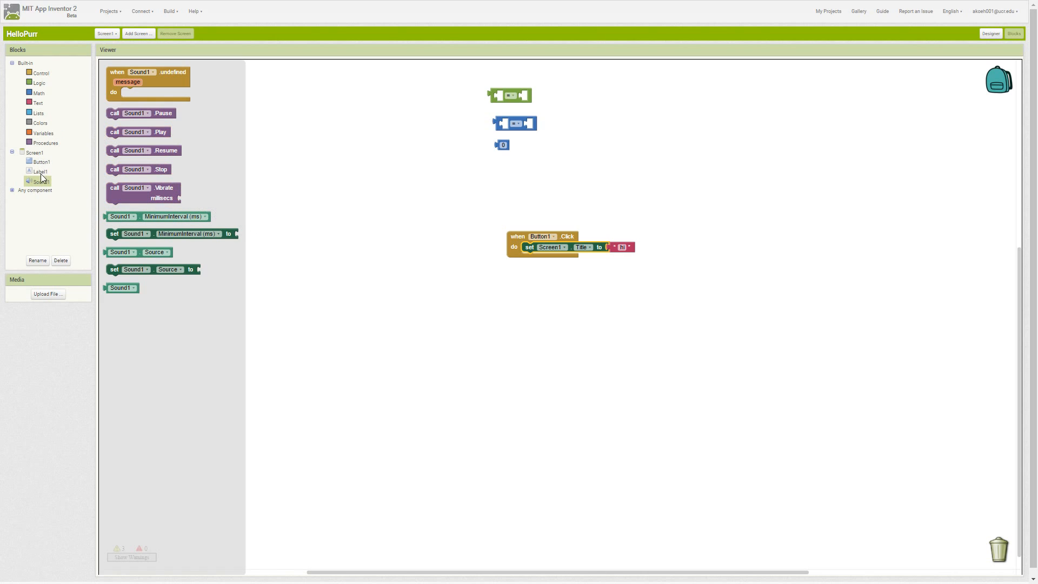
pyautogui.click(41, 162)
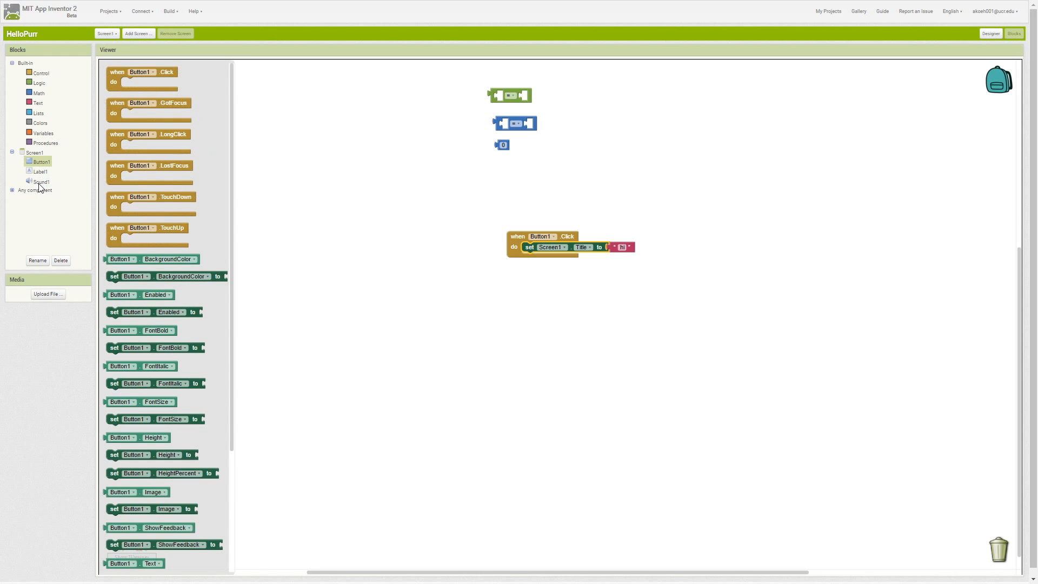
pyautogui.click(42, 182)
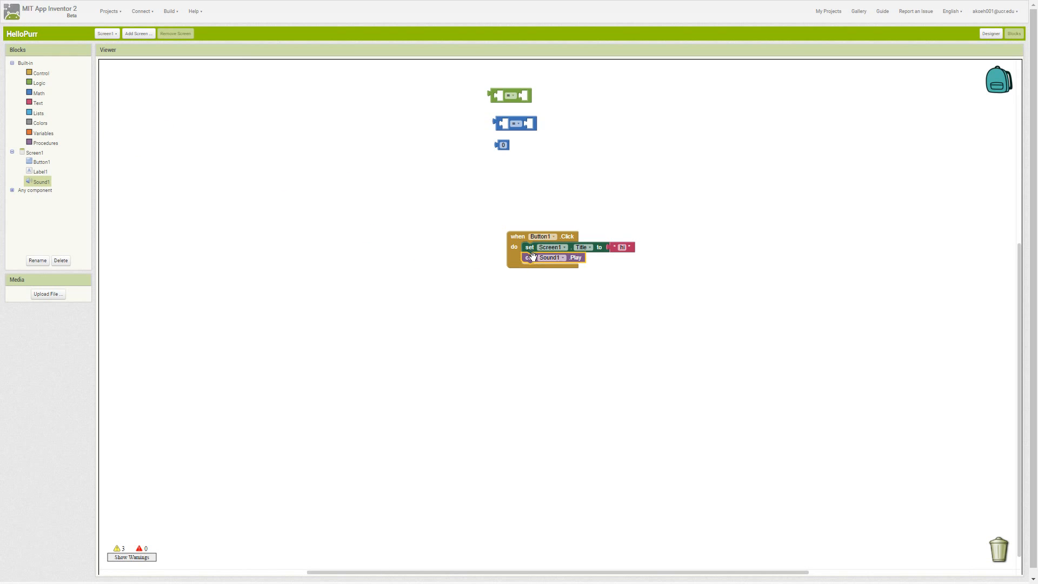
pyautogui.moveTo(512, 299)
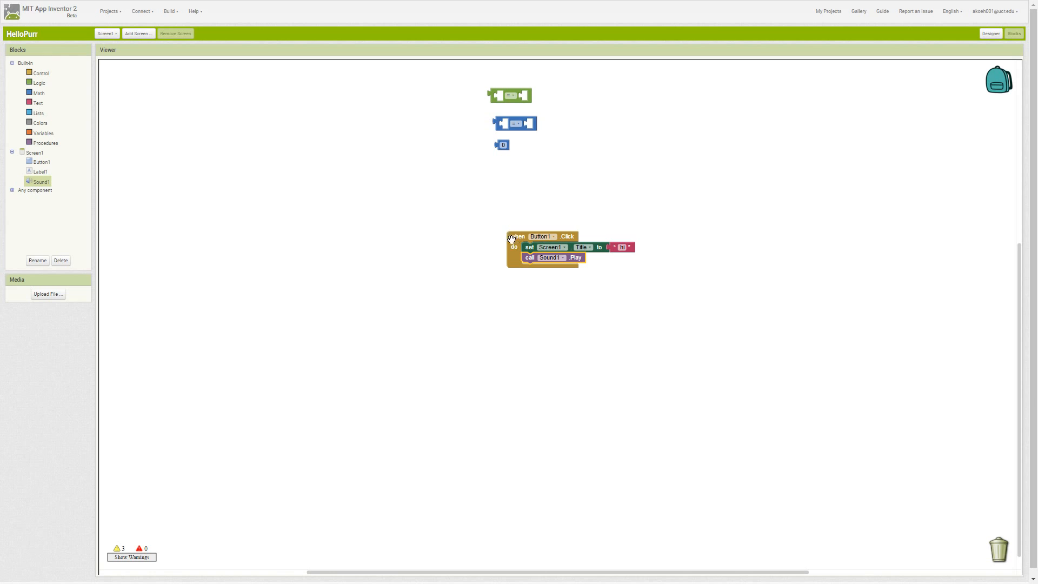
pyautogui.moveTo(543, 246); pyautogui.dragTo(374, 208)
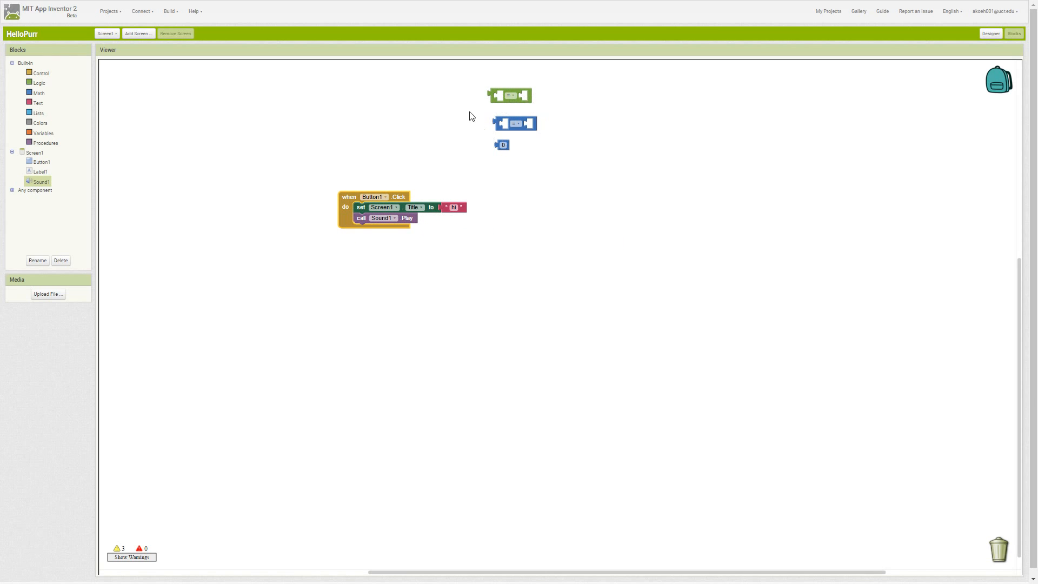
pyautogui.moveTo(345, 204)
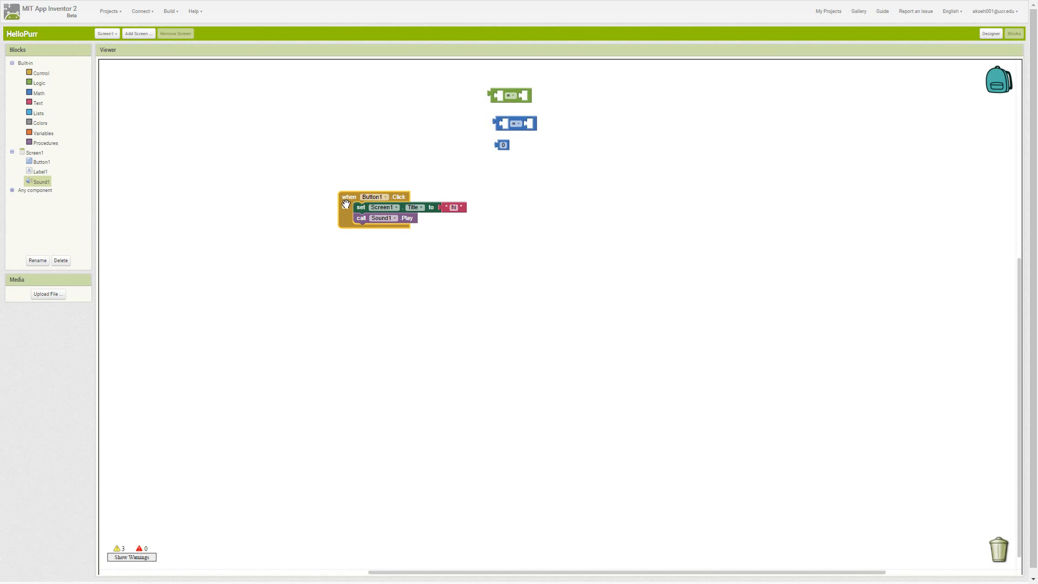
pyautogui.moveTo(374, 197); pyautogui.dragTo(486, 224)
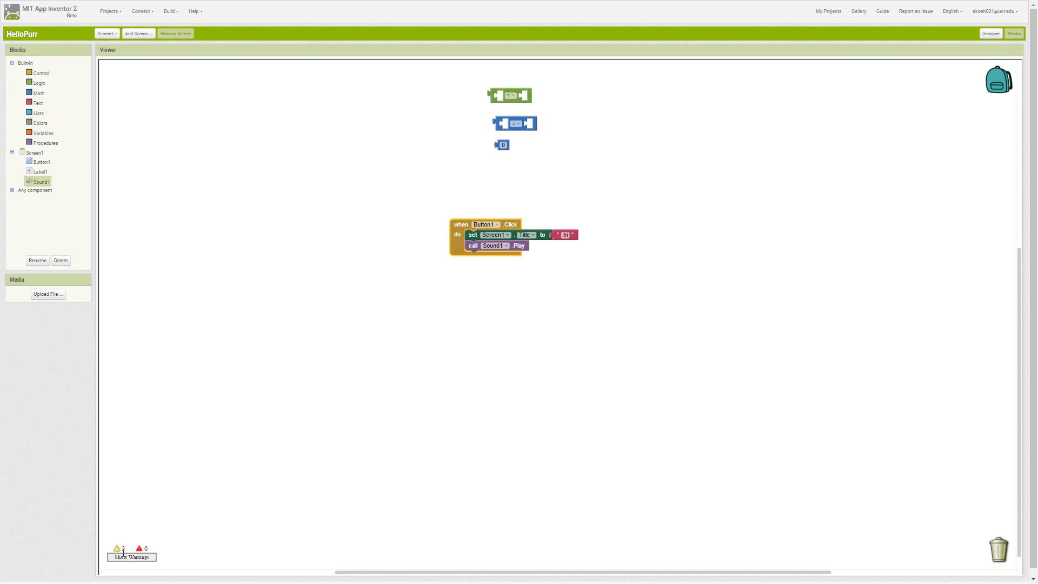
pyautogui.click(131, 556)
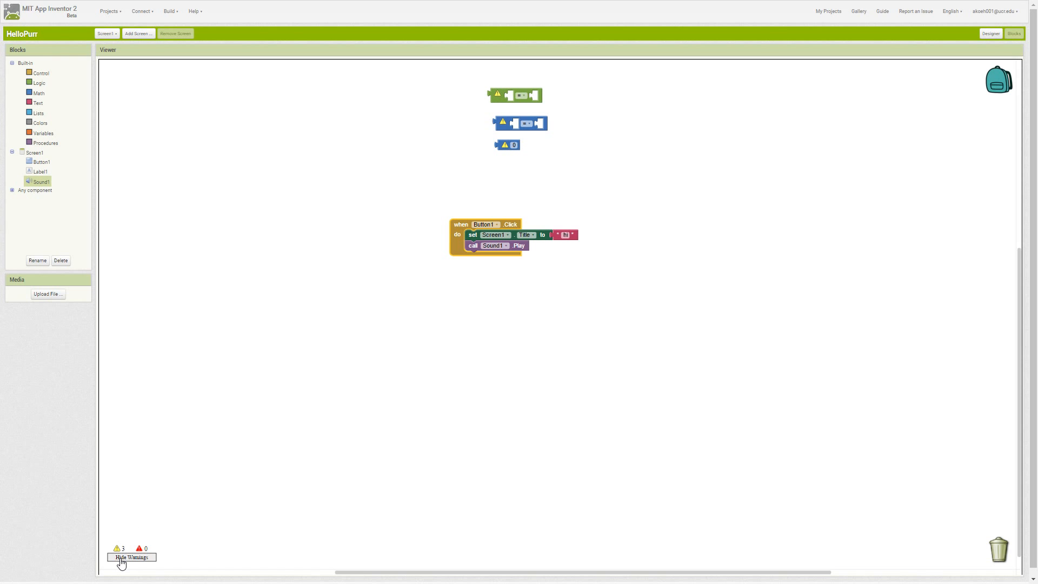
pyautogui.moveTo(485, 112)
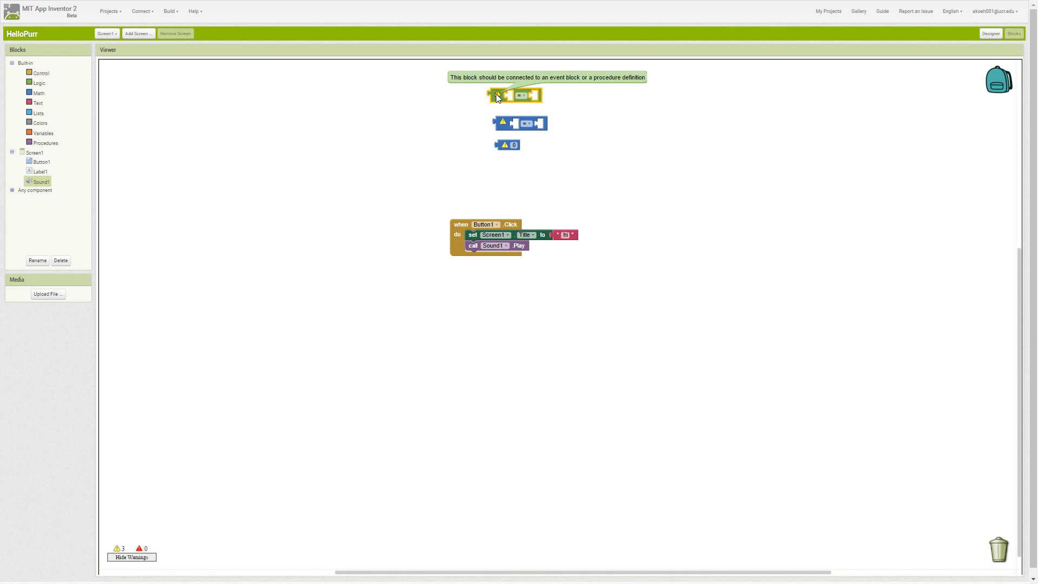
pyautogui.moveTo(574, 77)
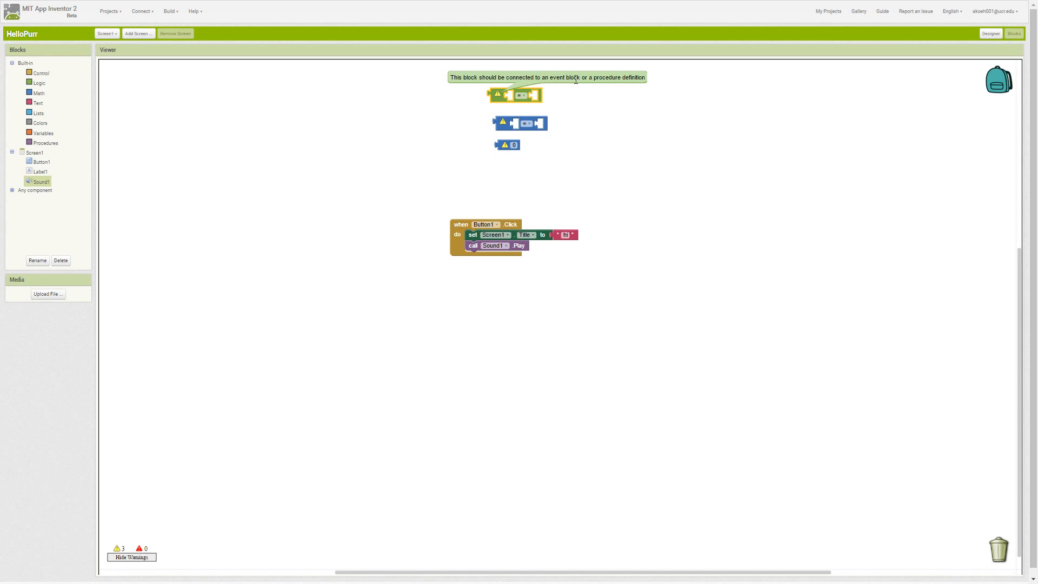
pyautogui.moveTo(497, 95)
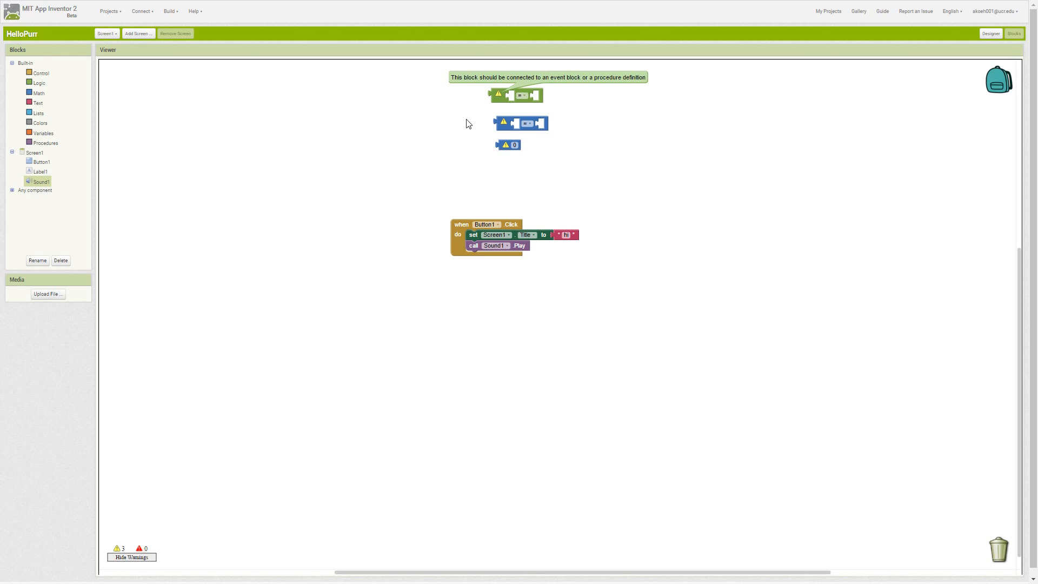
pyautogui.moveTo(167, 538)
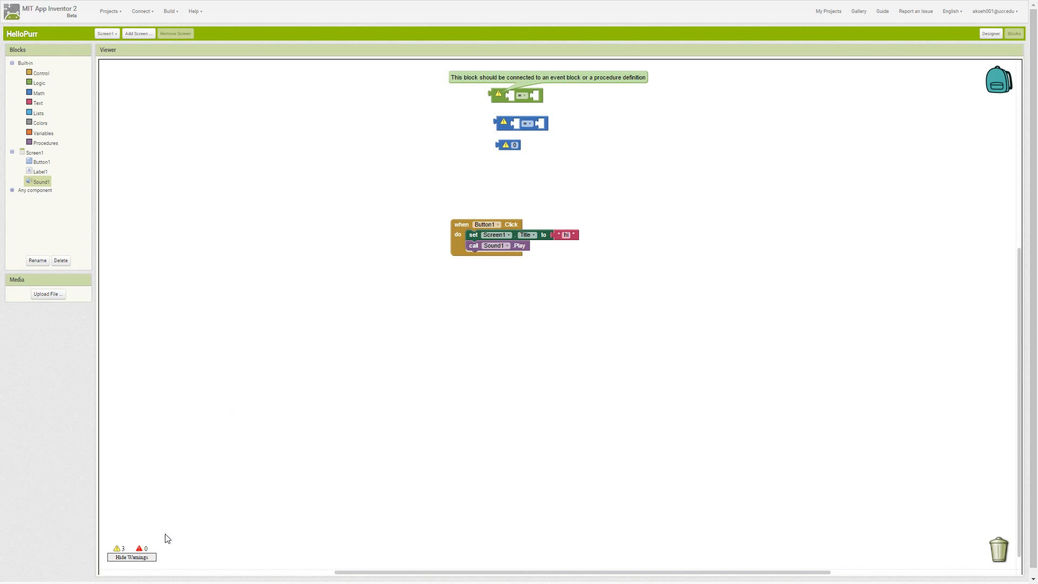
pyautogui.click(131, 557)
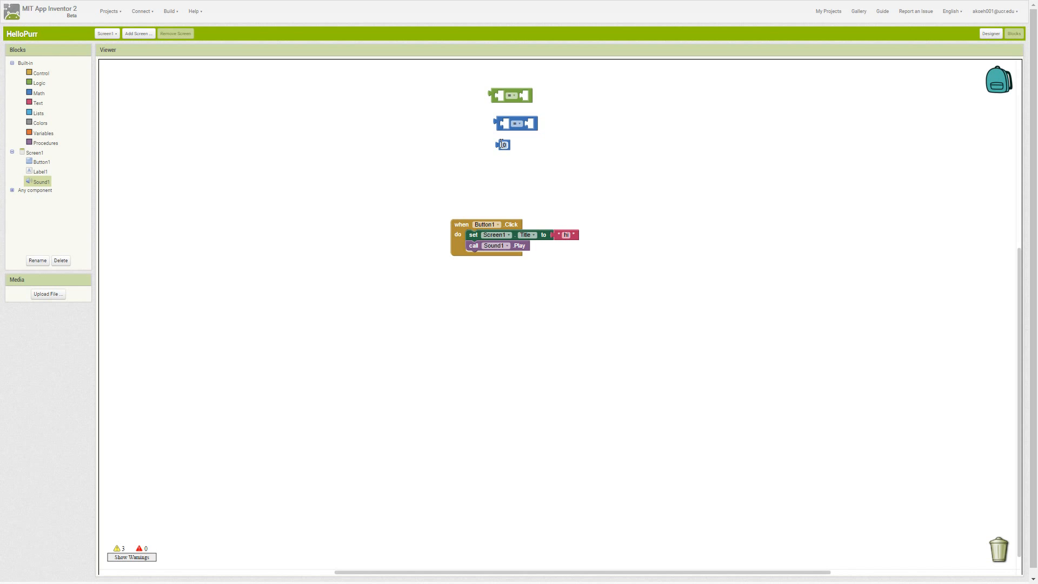
pyautogui.moveTo(503, 144)
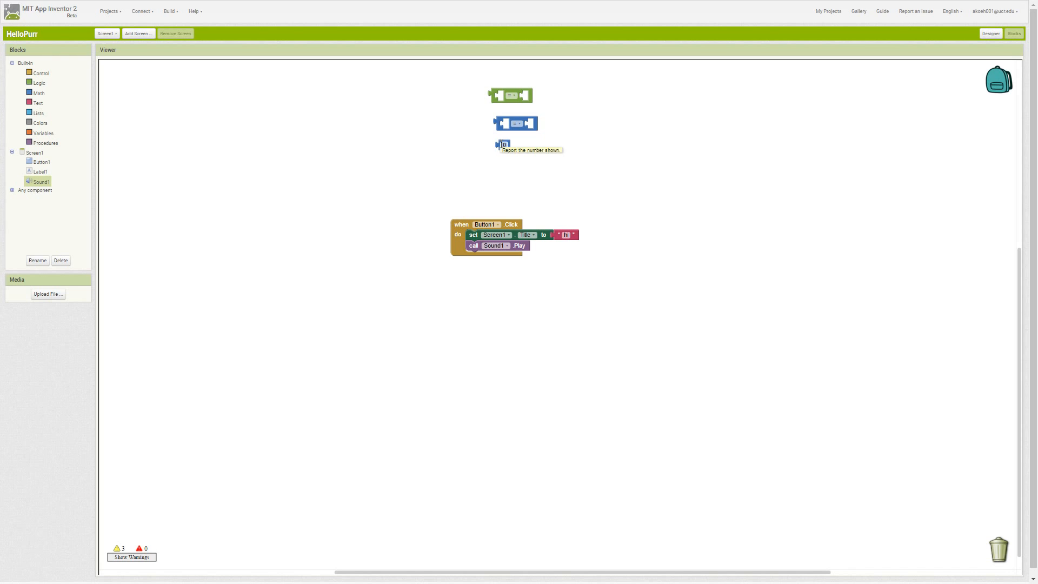
# - Delete the loose number 0 block via its right-click menu
pyautogui.rightClick(503, 145)
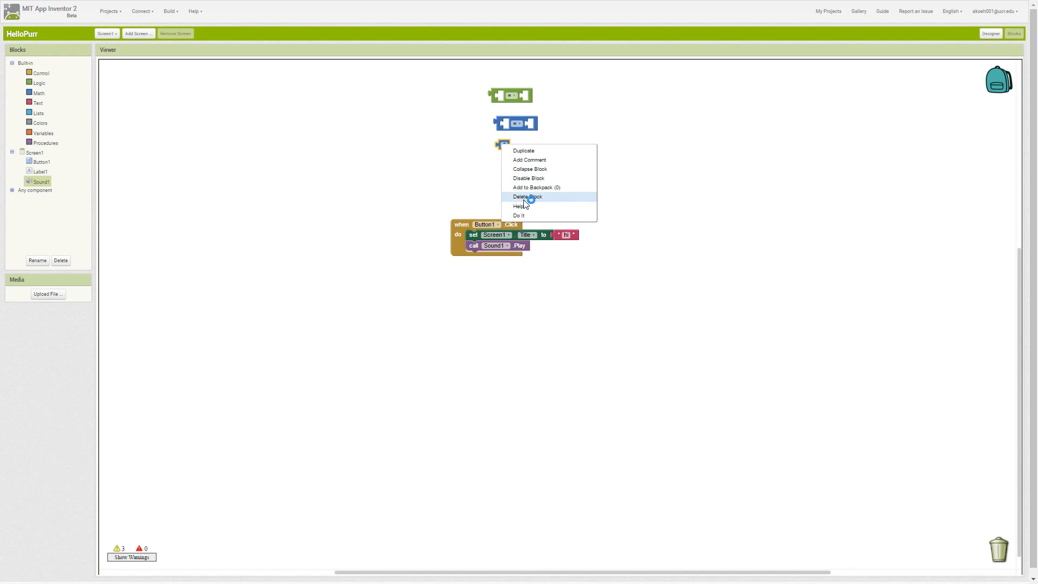
pyautogui.click(527, 197)
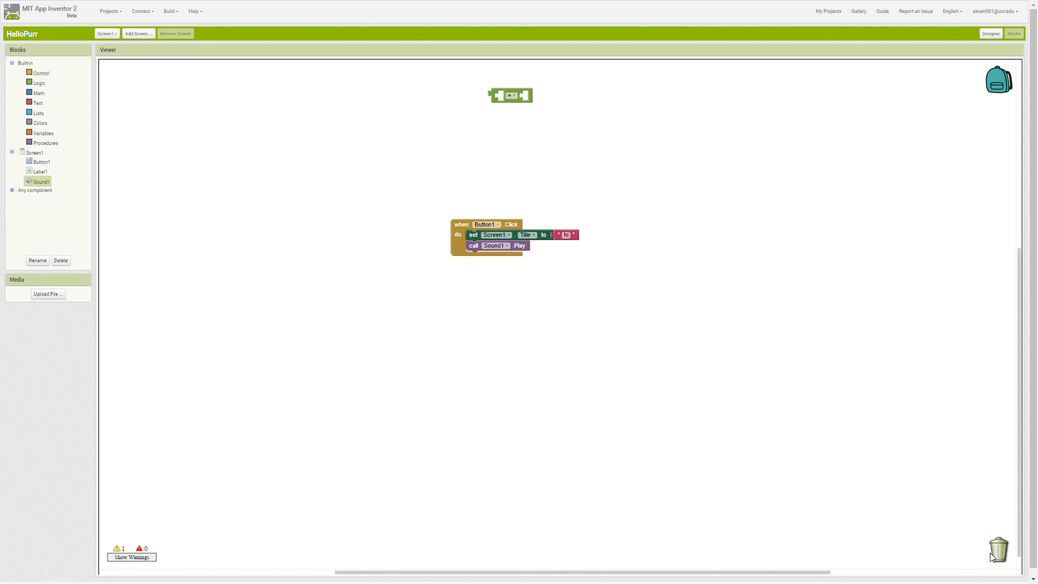
pyautogui.moveTo(550, 136)
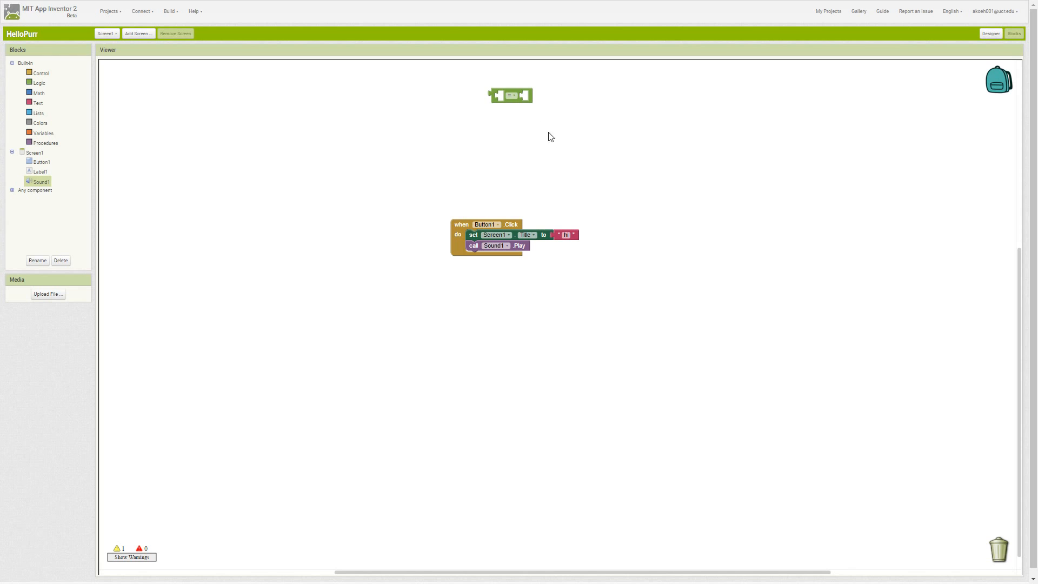
pyautogui.moveTo(560, 186)
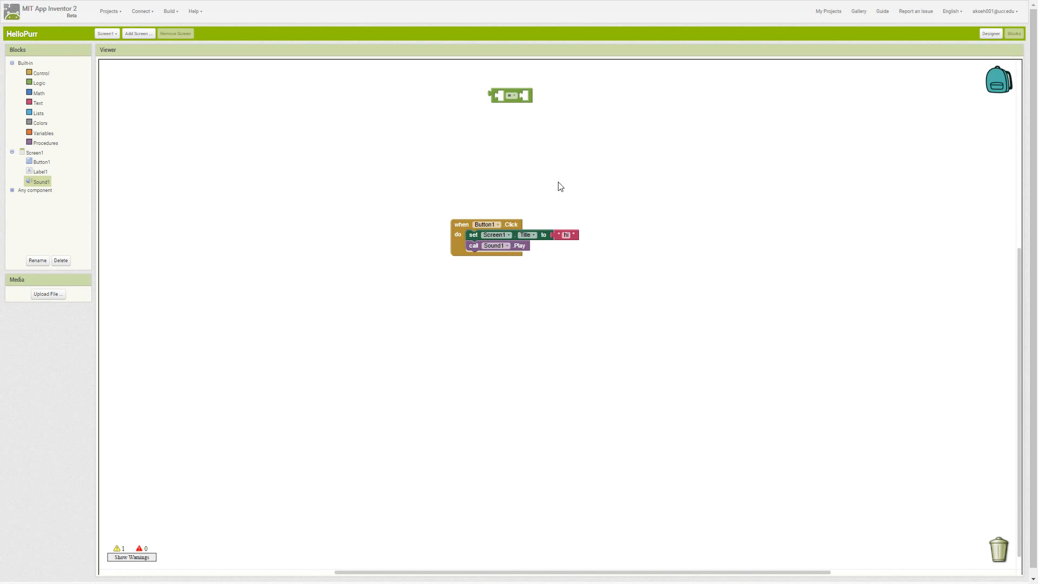
pyautogui.moveTo(998, 81)
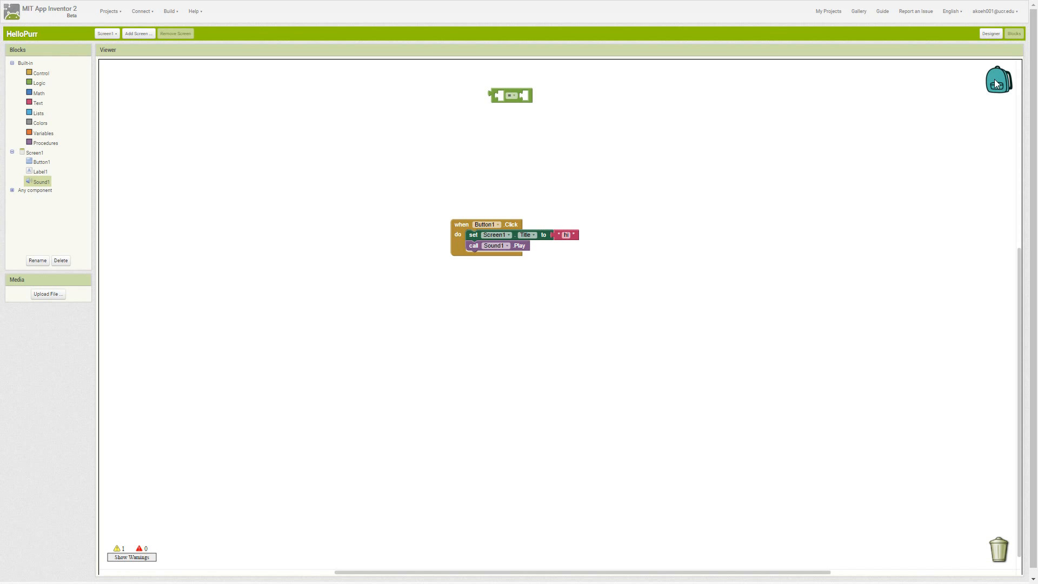
pyautogui.moveTo(971, 104)
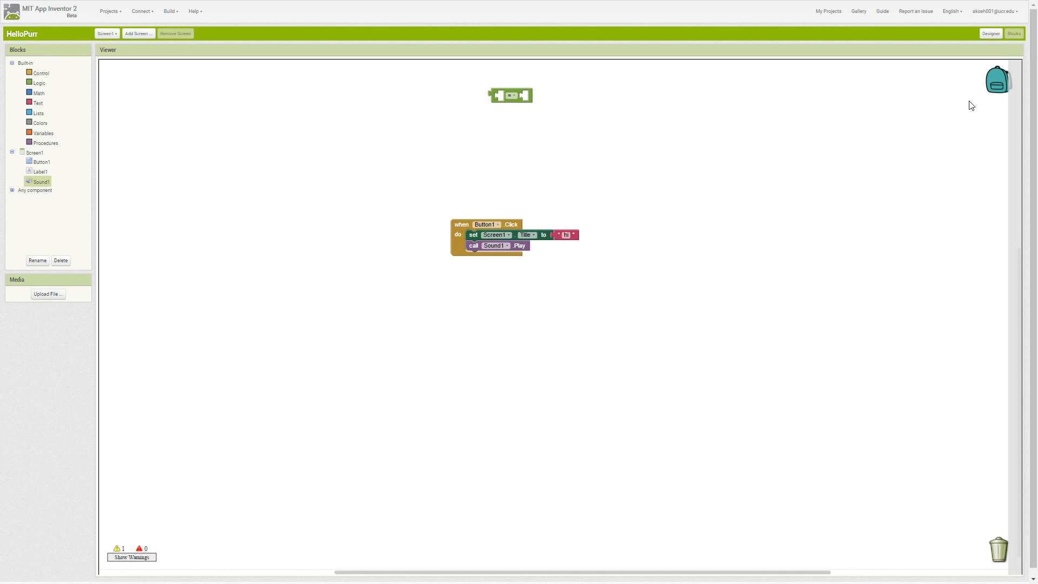
pyautogui.moveTo(455, 232)
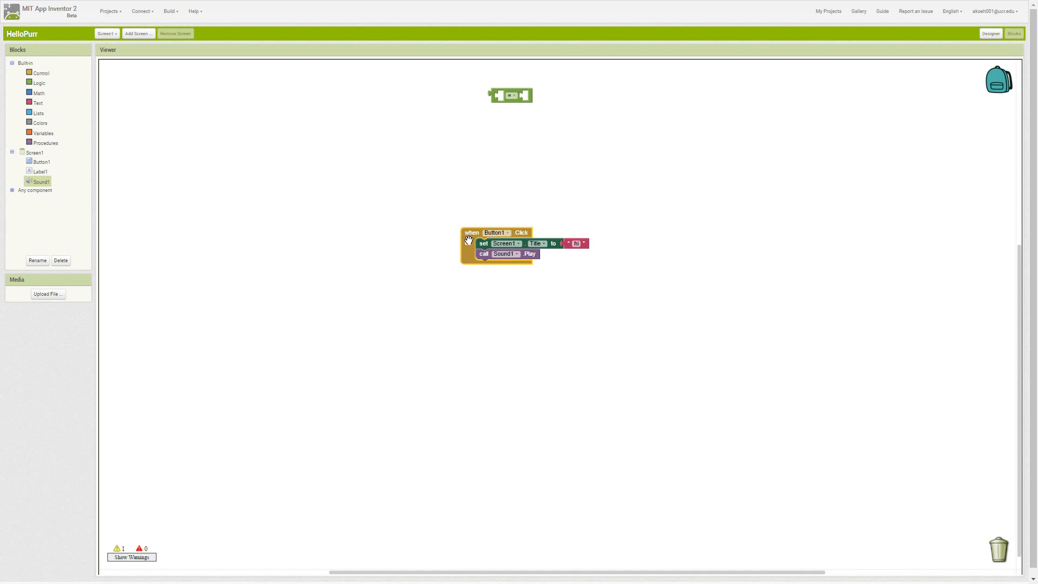
# - Drag the Button1.Click handler up and to the right of the canvas centre
pyautogui.moveTo(471, 232); pyautogui.dragTo(481, 222)
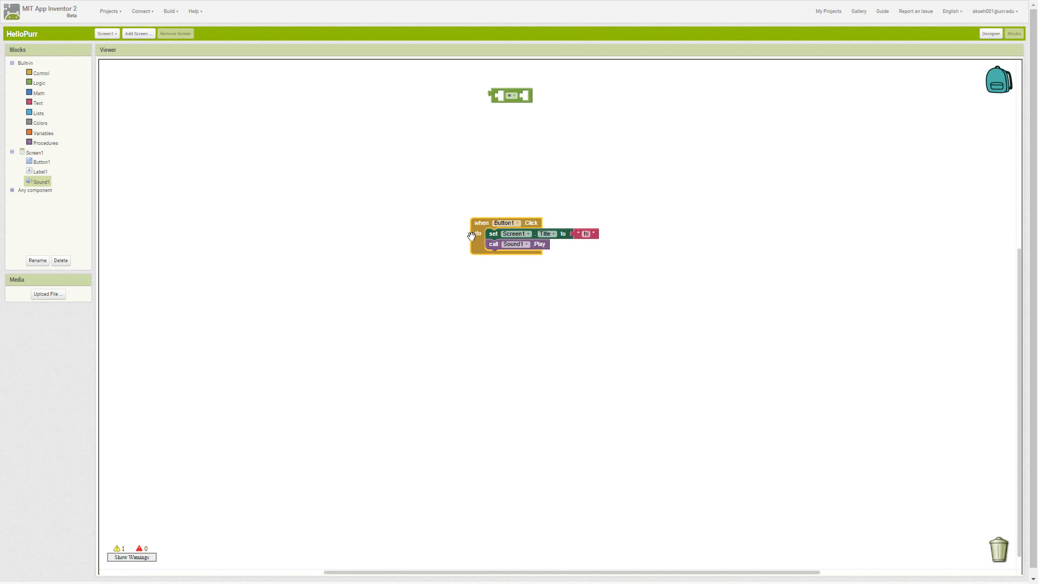
pyautogui.moveTo(481, 222); pyautogui.dragTo(476, 217)
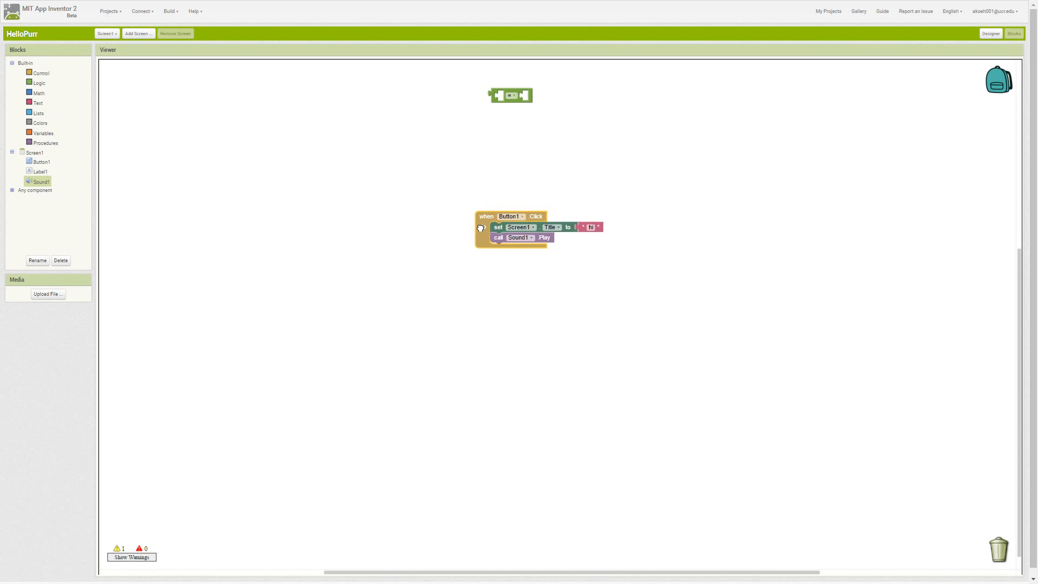
pyautogui.moveTo(509, 217); pyautogui.dragTo(612, 194)
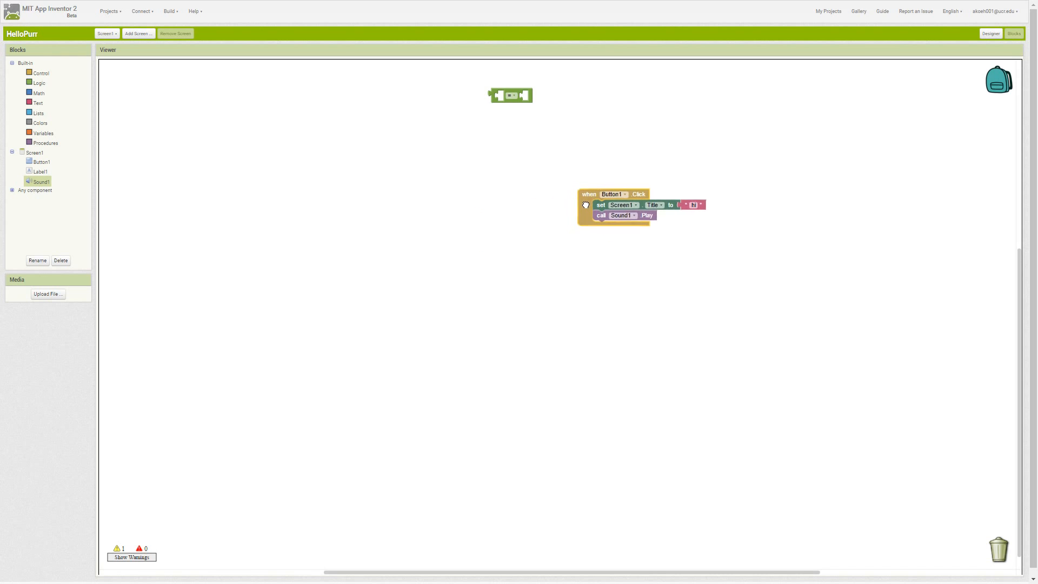
pyautogui.moveTo(588, 193); pyautogui.dragTo(638, 173)
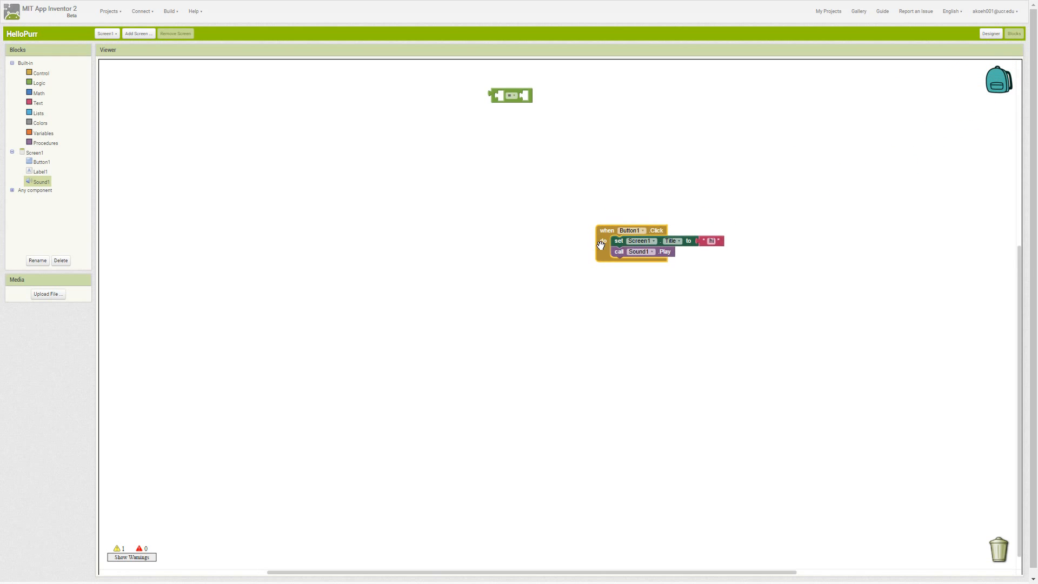
# - Disable the Button1.Click handler via its context menu, then re-enable it
pyautogui.rightClick(633, 231)
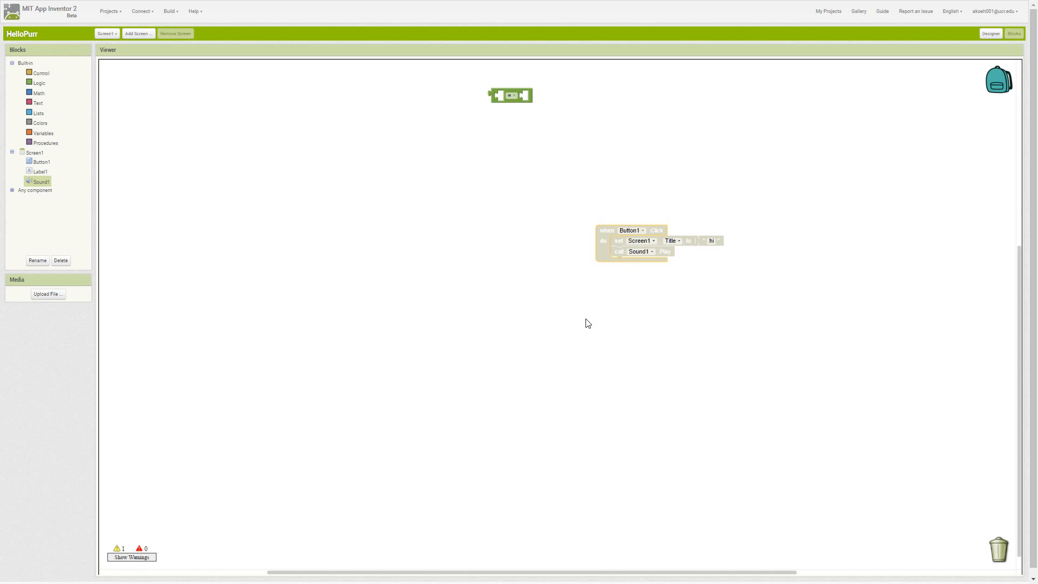
pyautogui.rightClick(633, 241)
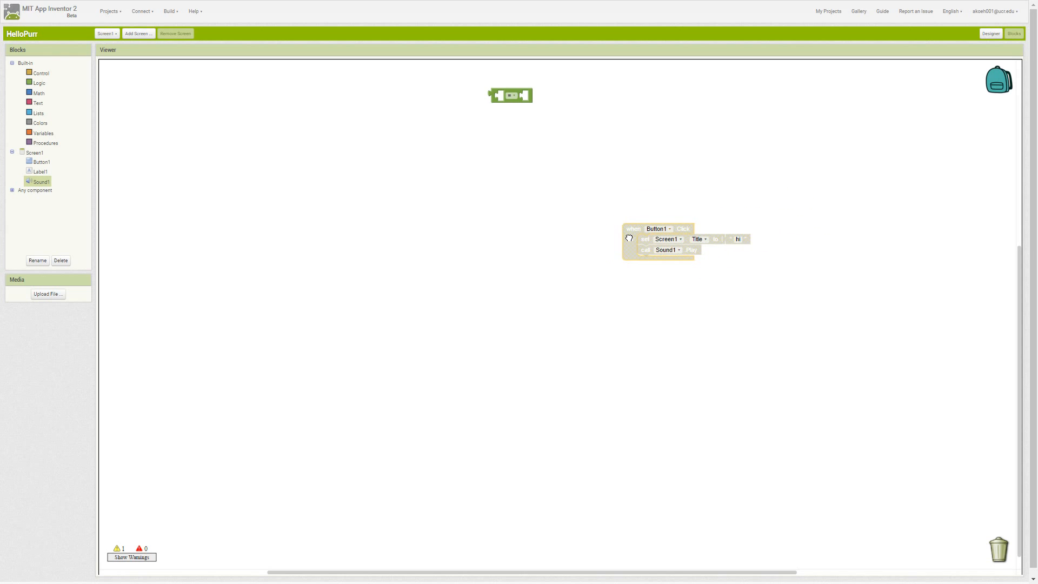
pyautogui.rightClick(627, 237)
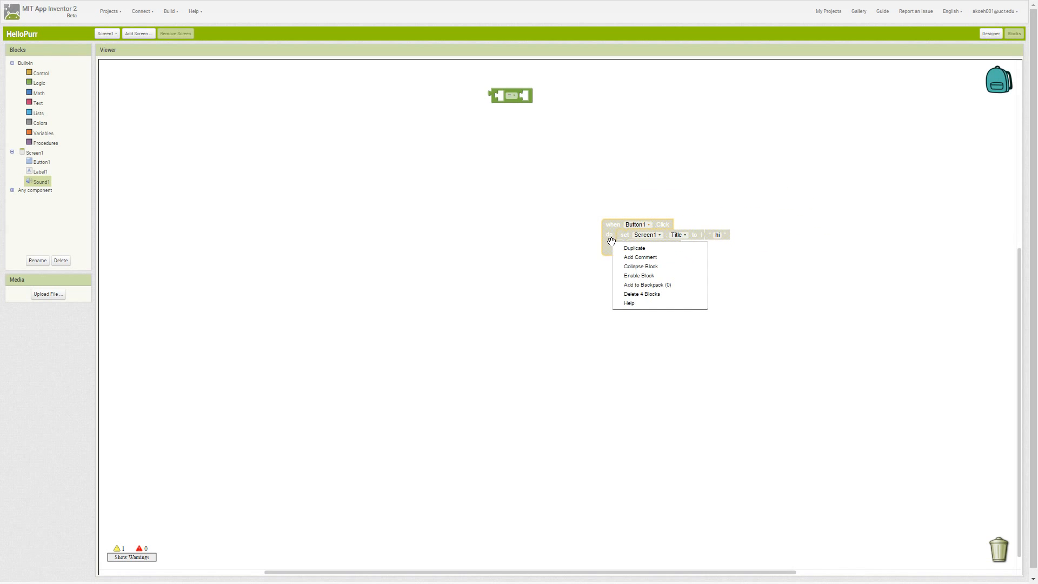
pyautogui.moveTo(639, 257)
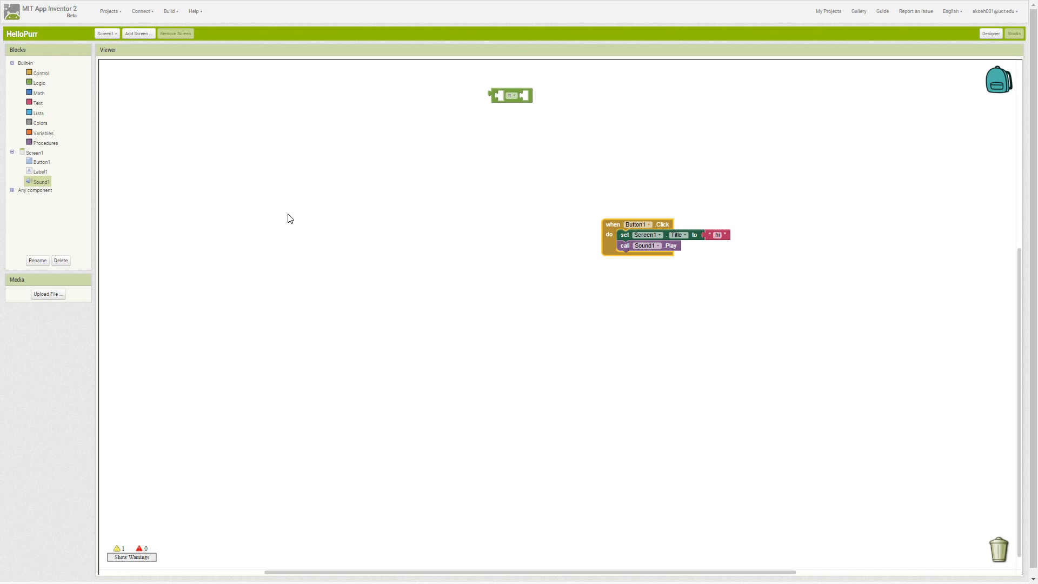
pyautogui.moveTo(540, 258)
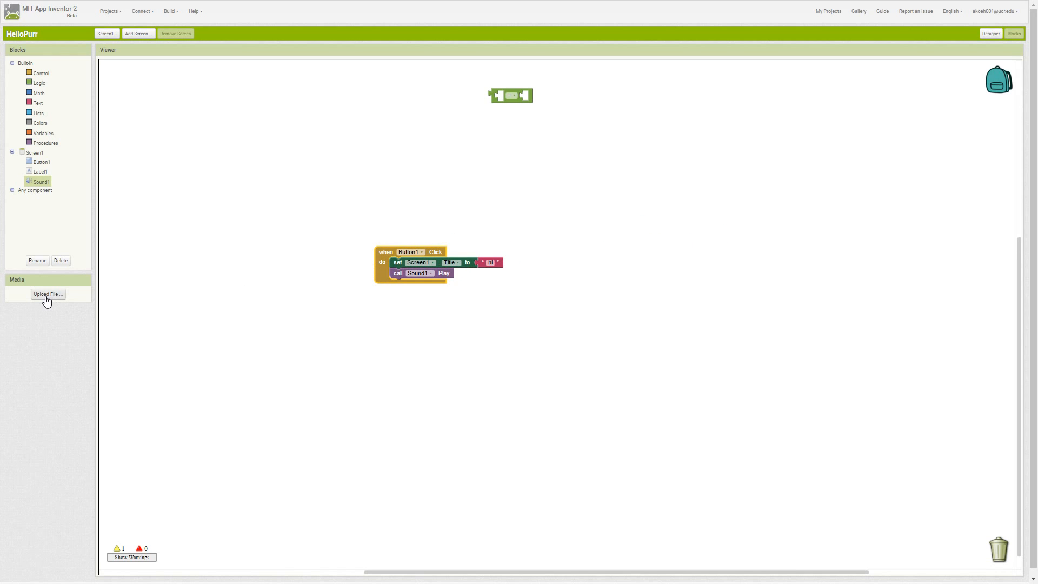
pyautogui.moveTo(228, 300)
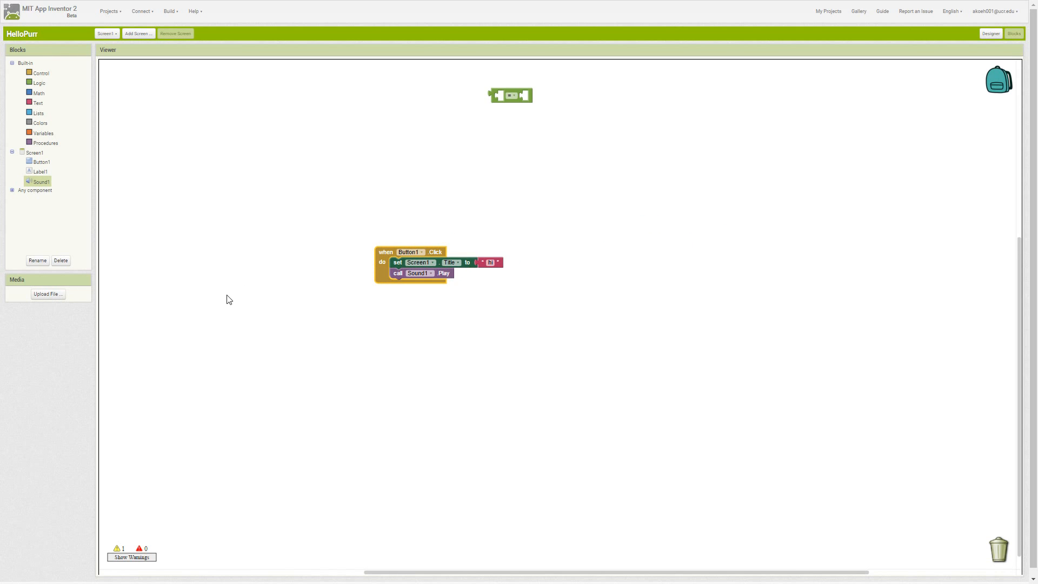
# - Move the Button1.Click handler to the centre and Duplicate it, creating two identical handlers
pyautogui.moveTo(410, 252); pyautogui.dragTo(578, 247)
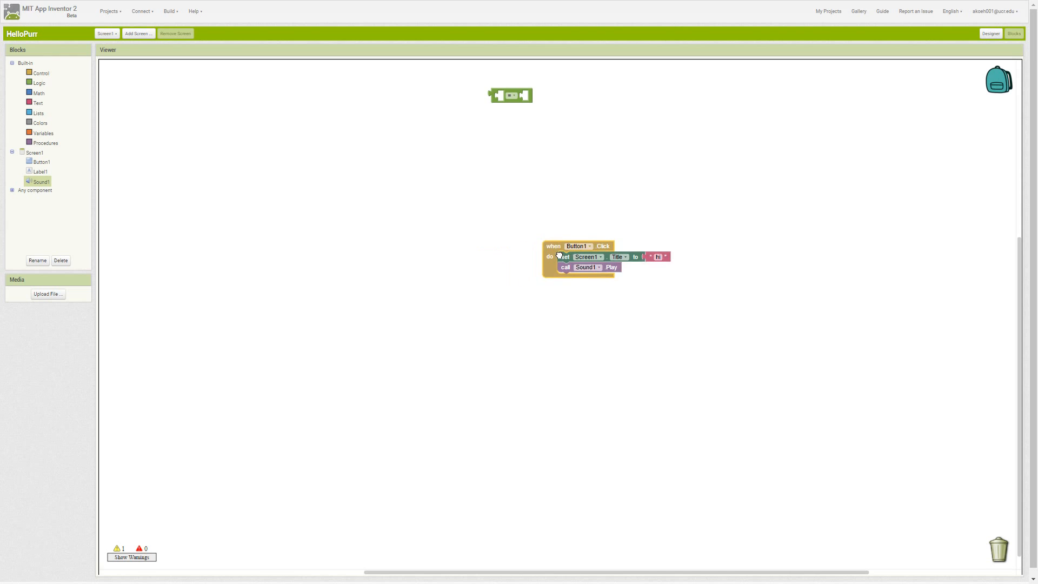
pyautogui.rightClick(580, 246)
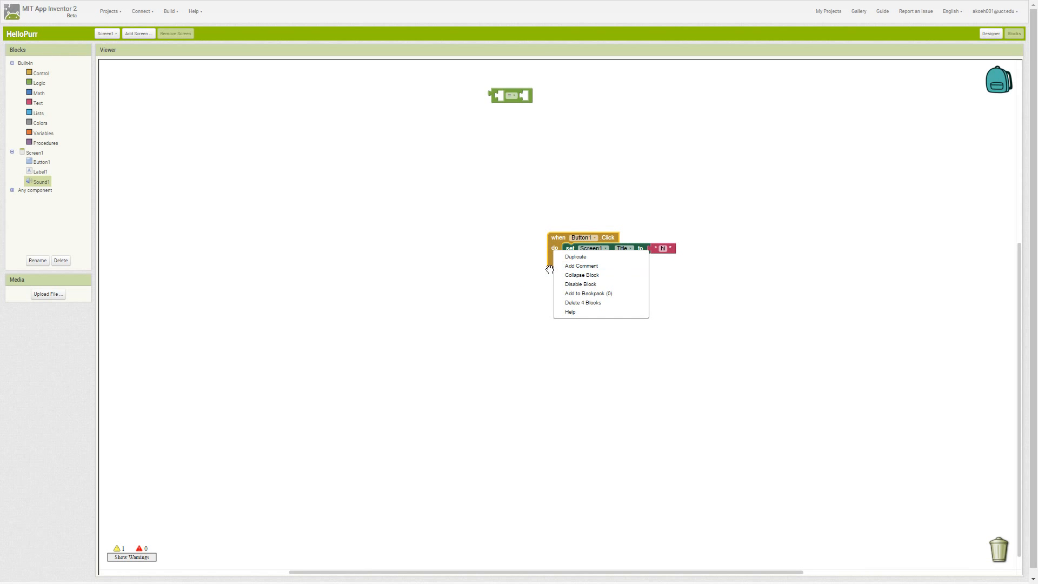
pyautogui.moveTo(580, 302)
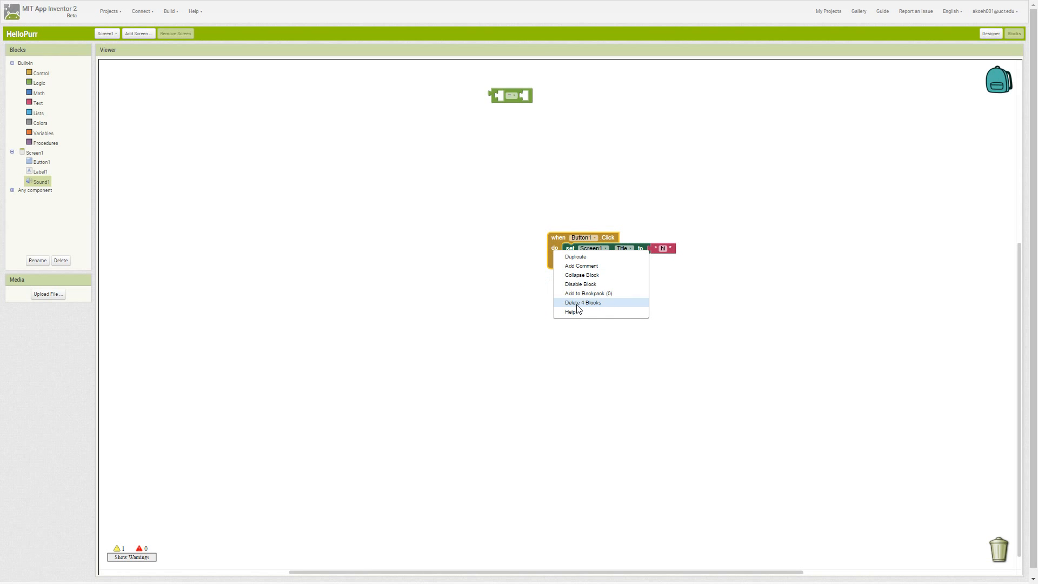
pyautogui.moveTo(559, 240)
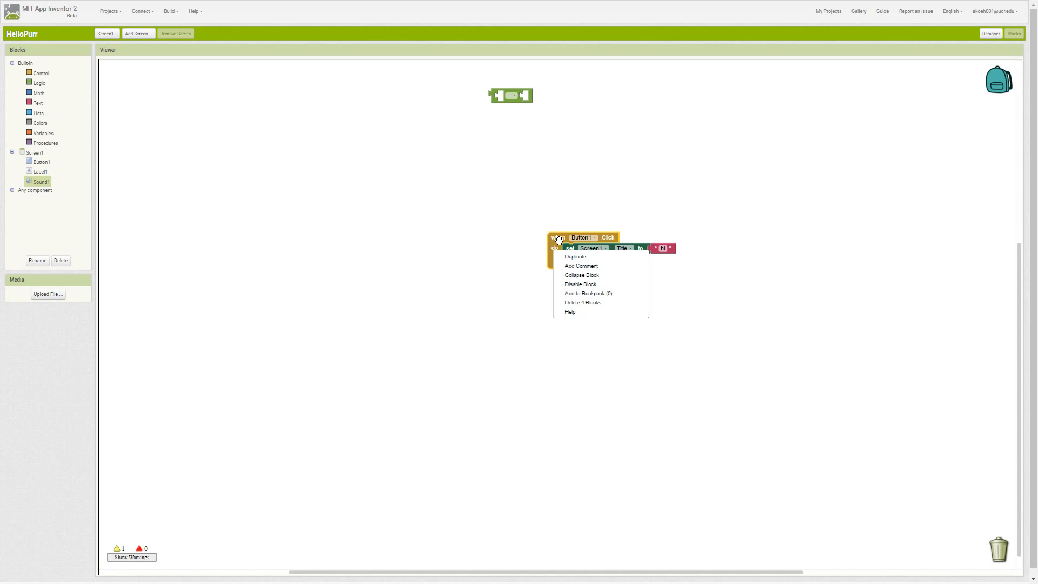
pyautogui.moveTo(585, 299)
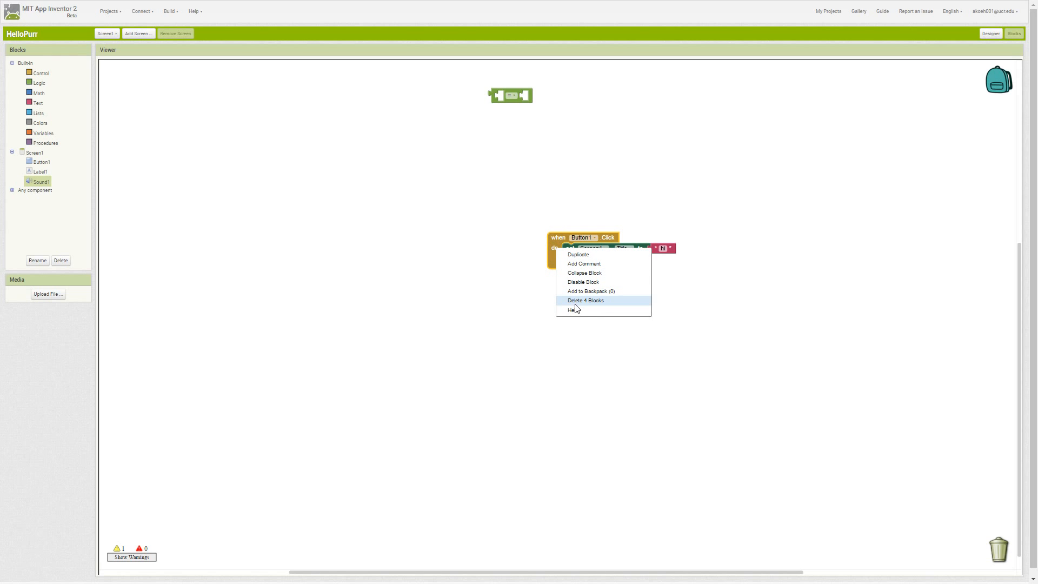
pyautogui.moveTo(604, 306)
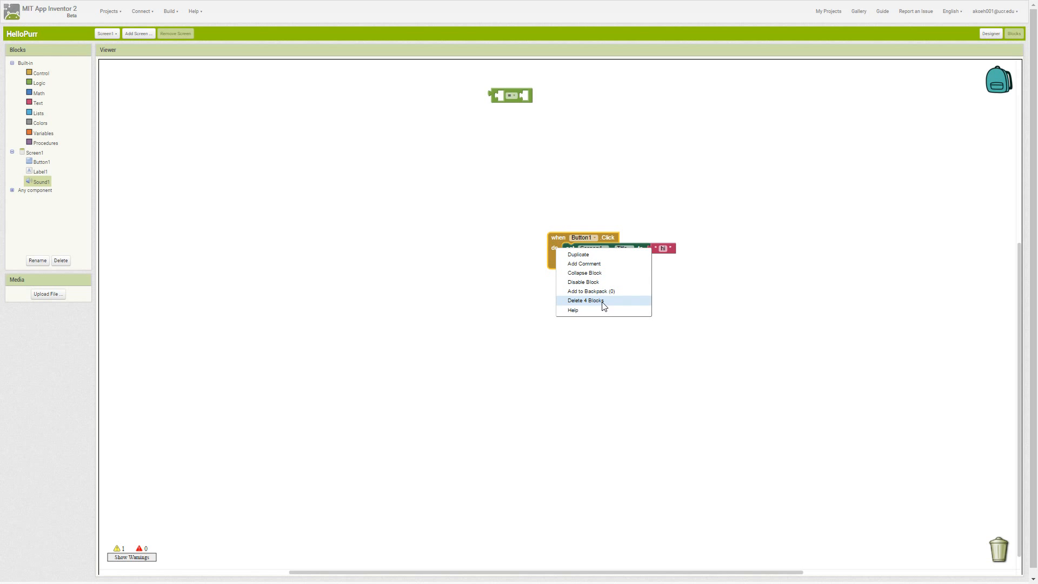
pyautogui.moveTo(588, 281)
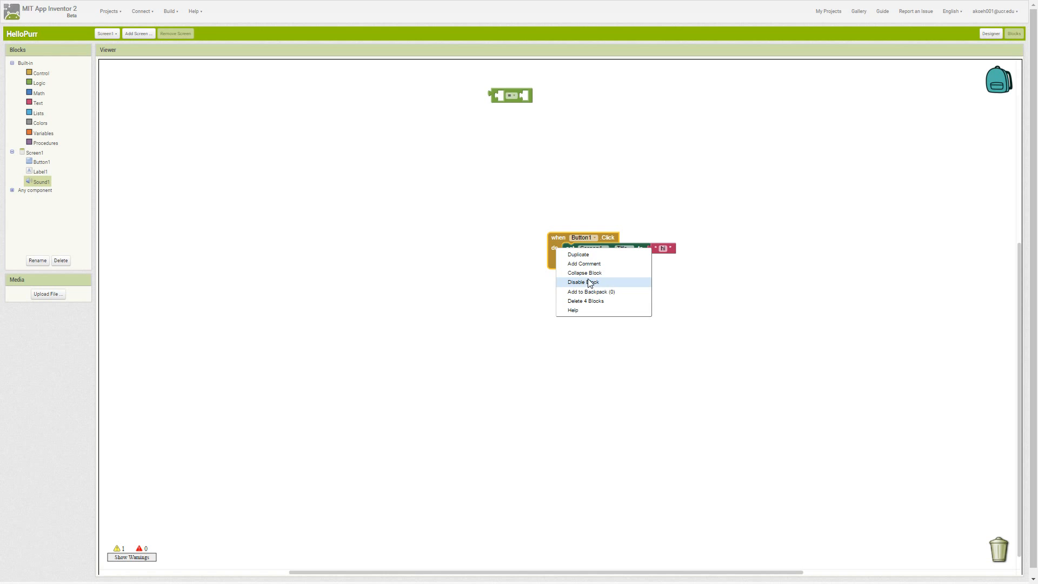
pyautogui.moveTo(593, 257)
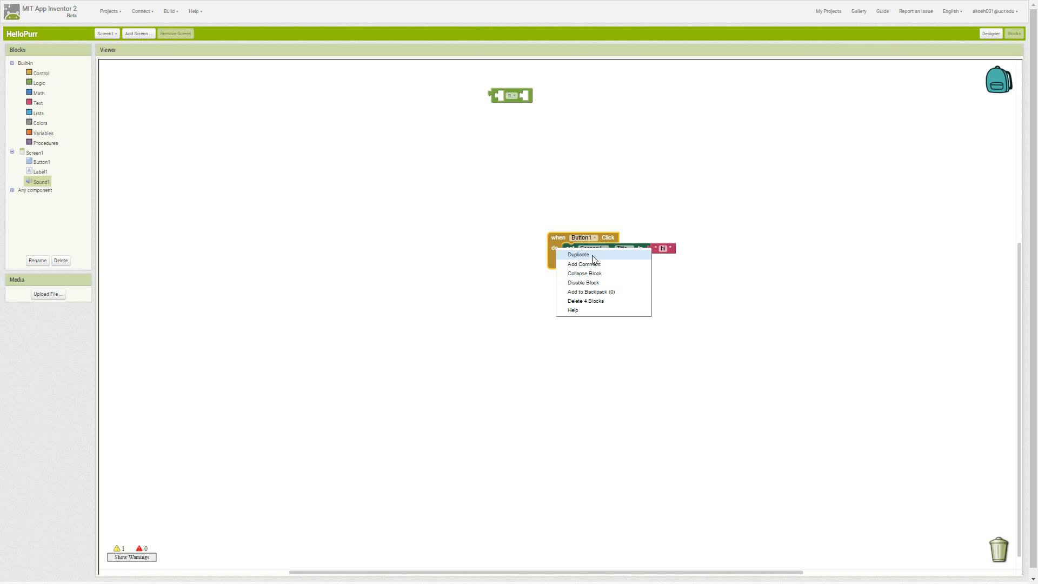
pyautogui.click(577, 254)
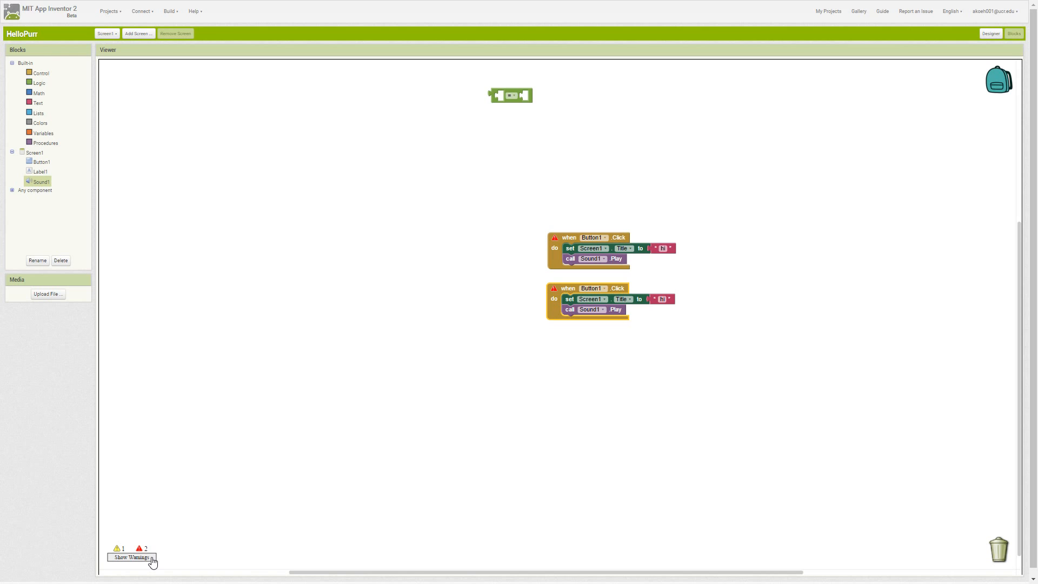
pyautogui.moveTo(555, 287)
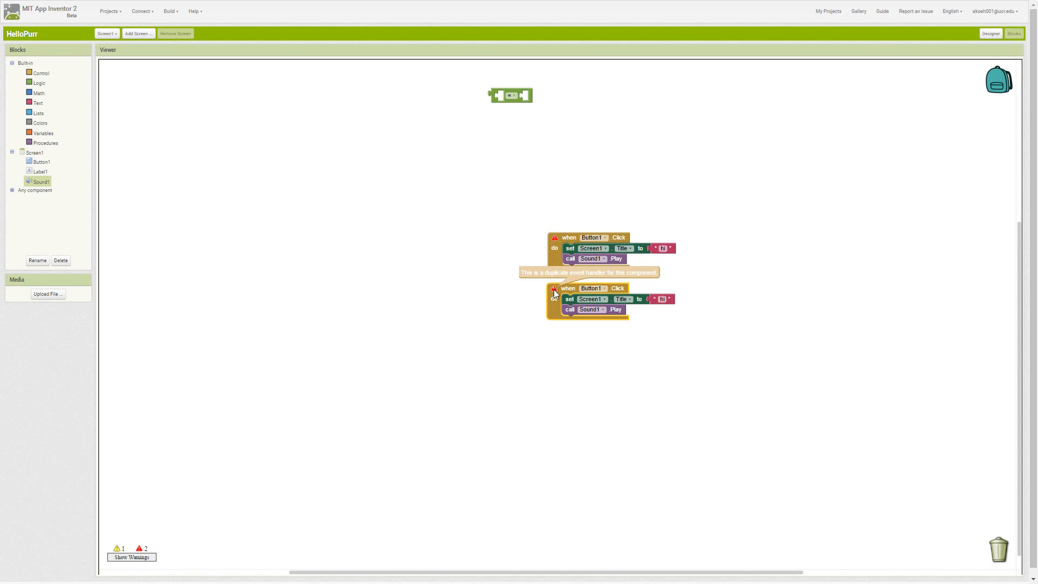
# - Drag the duplicate Button1.Click handler slightly lower beneath the original
pyautogui.moveTo(568, 288); pyautogui.dragTo(568, 317)
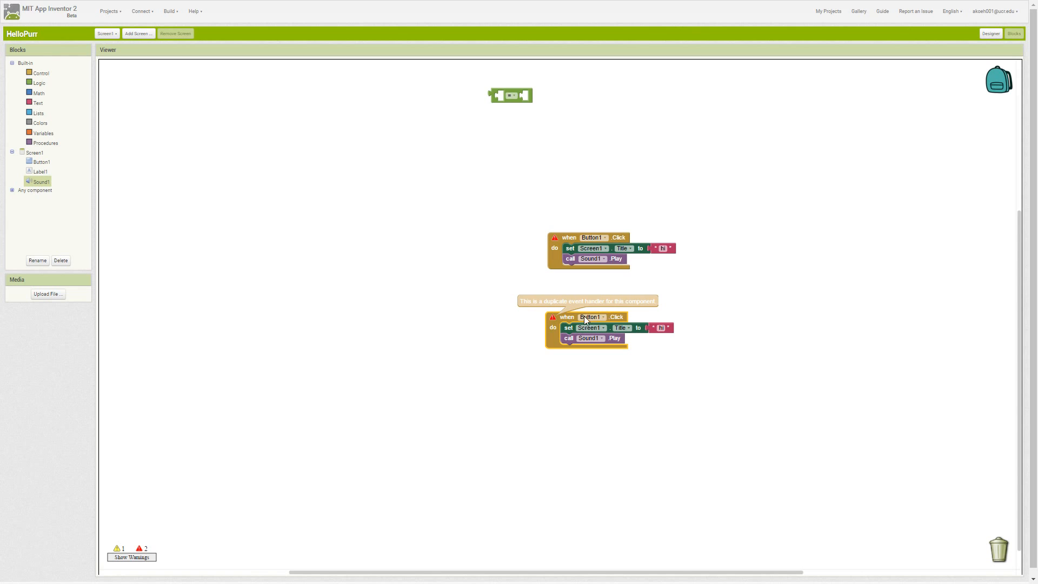
pyautogui.moveTo(570, 248)
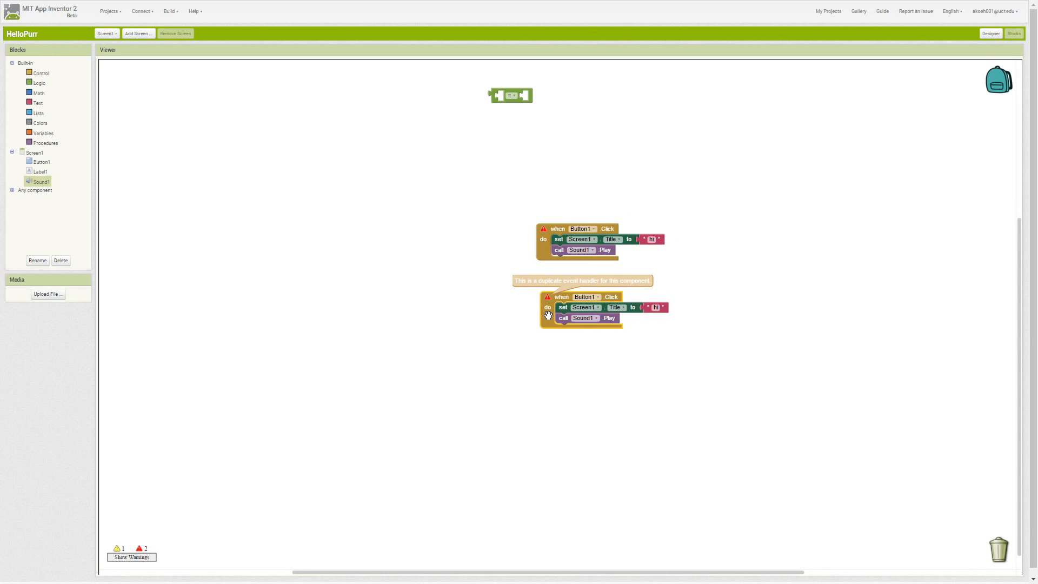
pyautogui.moveTo(561, 238)
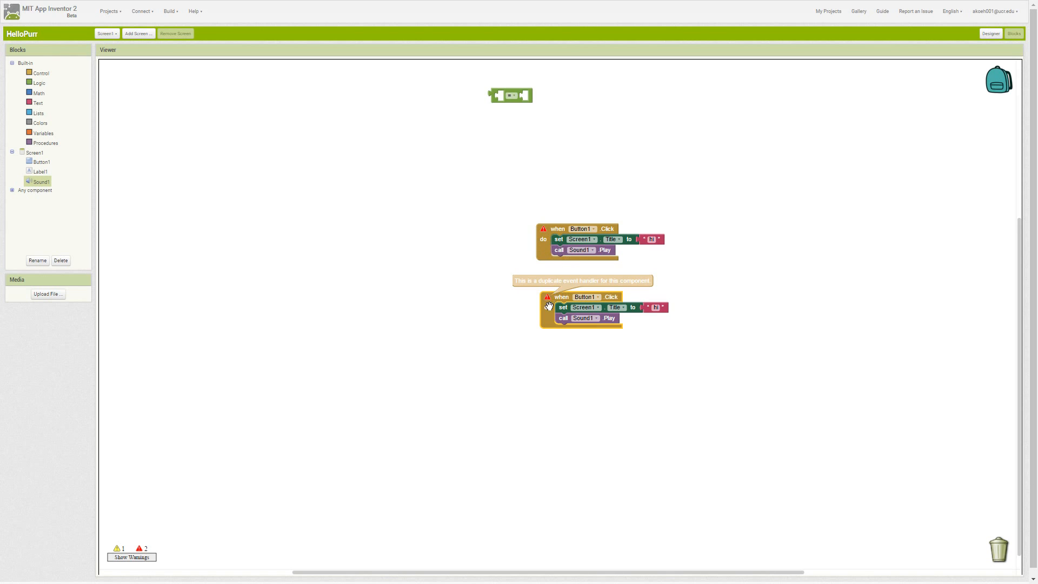
# - Delete the duplicate handler's 4 blocks, clearing the errors, and bring up actions for the stray block
pyautogui.rightClick(583, 306)
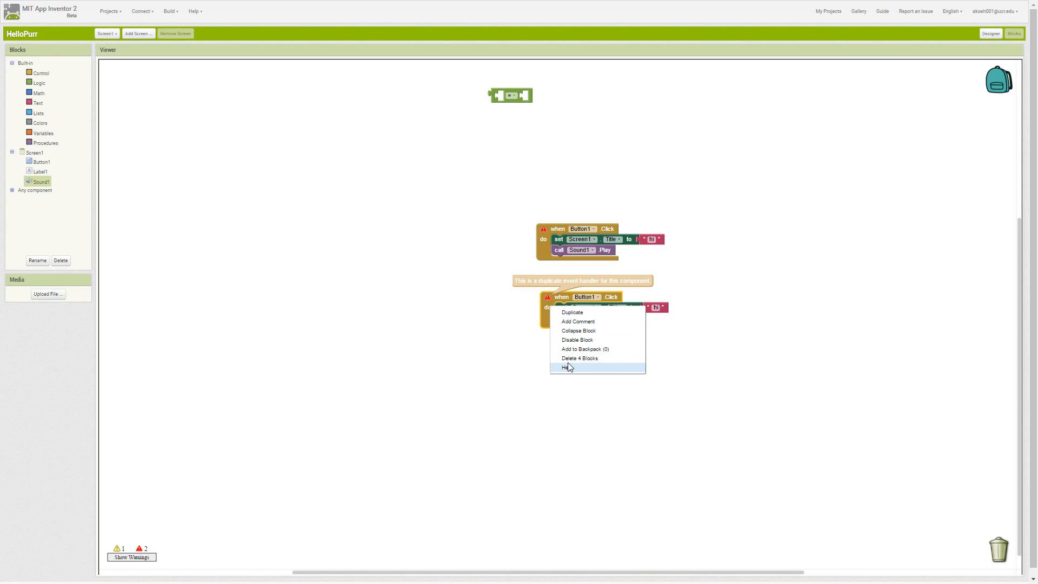
pyautogui.click(580, 357)
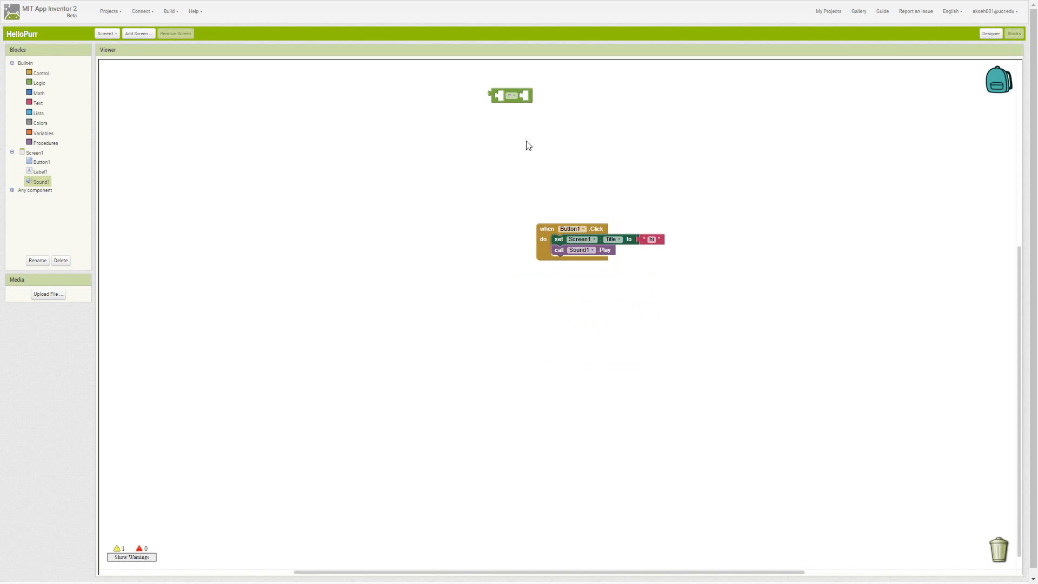
pyautogui.rightClick(509, 95)
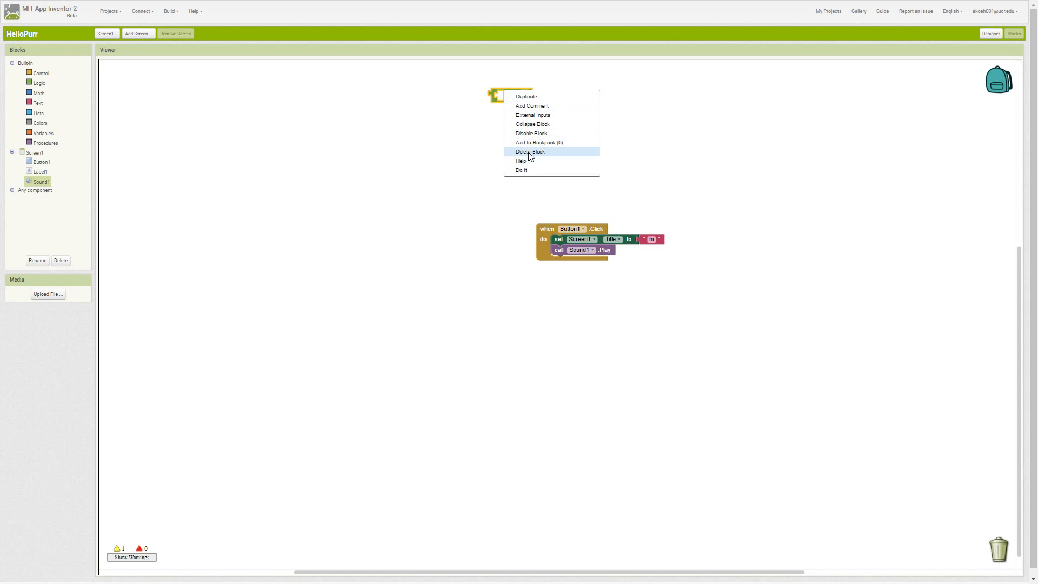